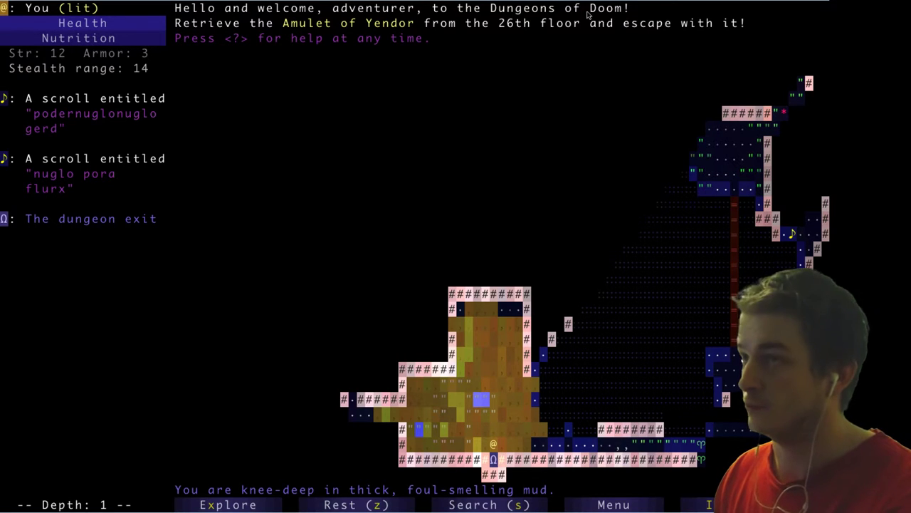
mouse_move(389, 30)
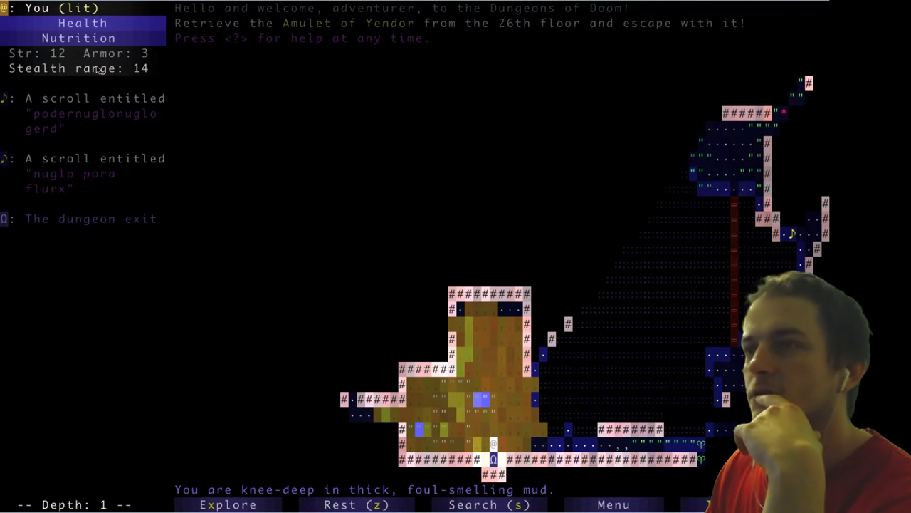
Examine the level's two scrolls, then auto-explore the narrow grassy room and kill the kobold
left_click(85, 113)
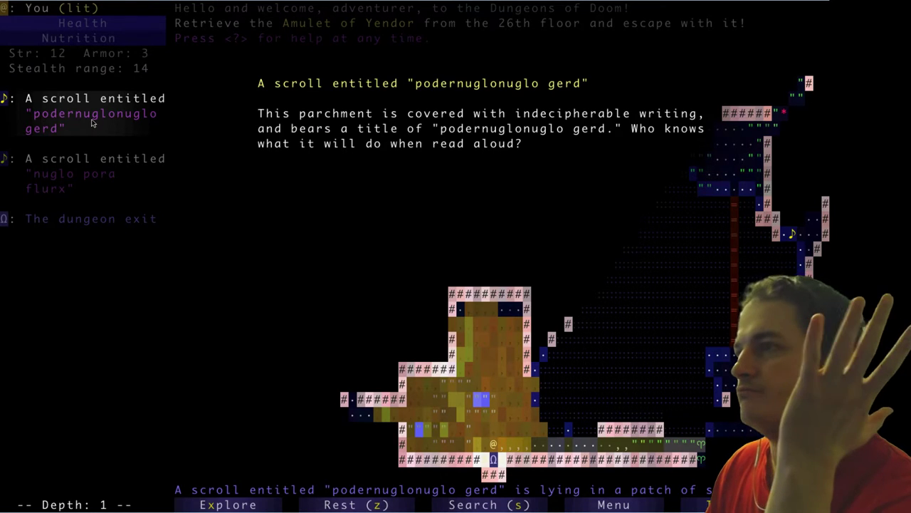
left_click(92, 173)
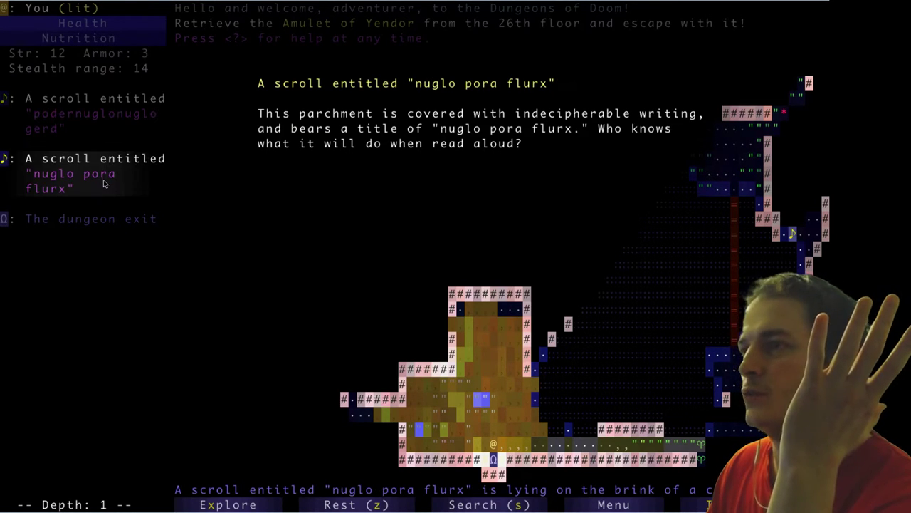
left_click(96, 114)
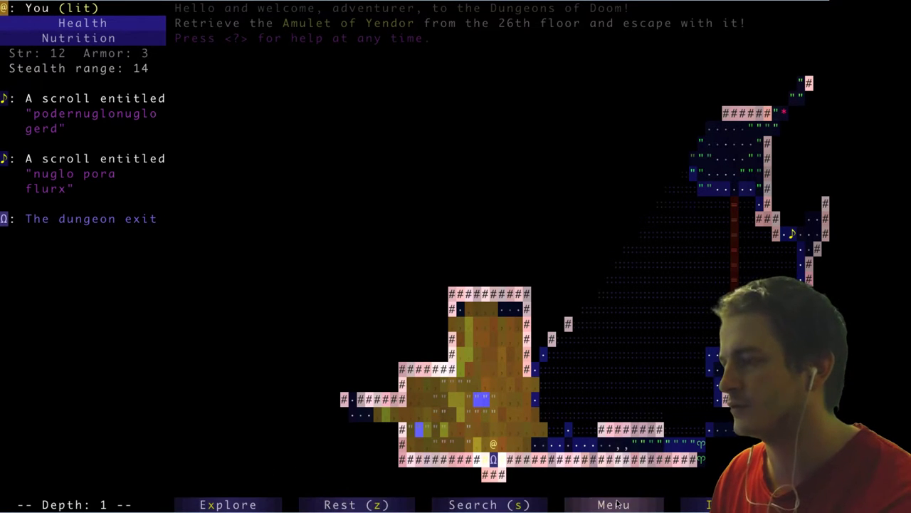
left_click(611, 504)
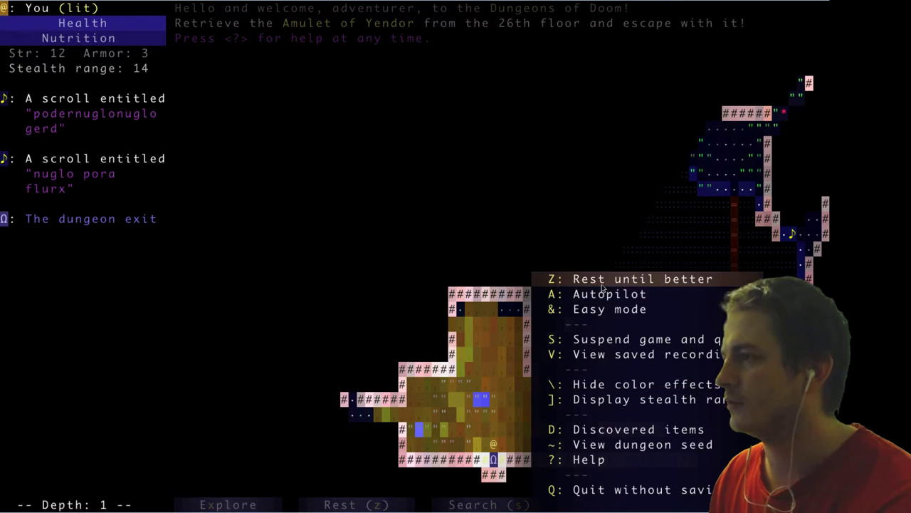
mouse_move(616, 369)
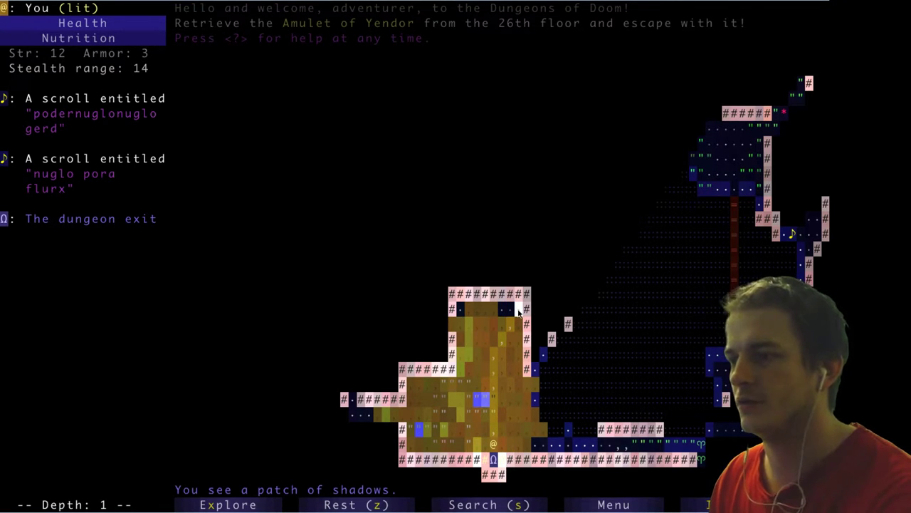
key("down")
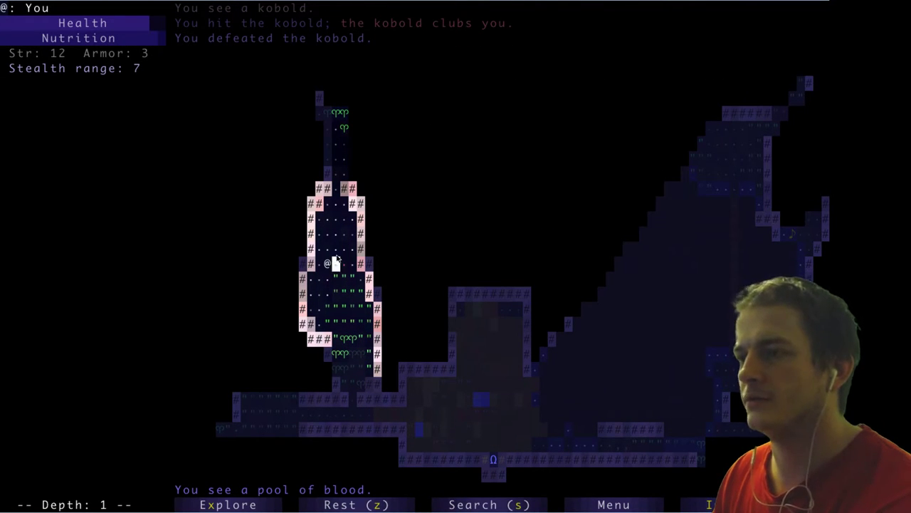
Auto-explore the western rooms, defeat a rat and a jackal, and pick up 'glorp pus nurt'
key("Down")
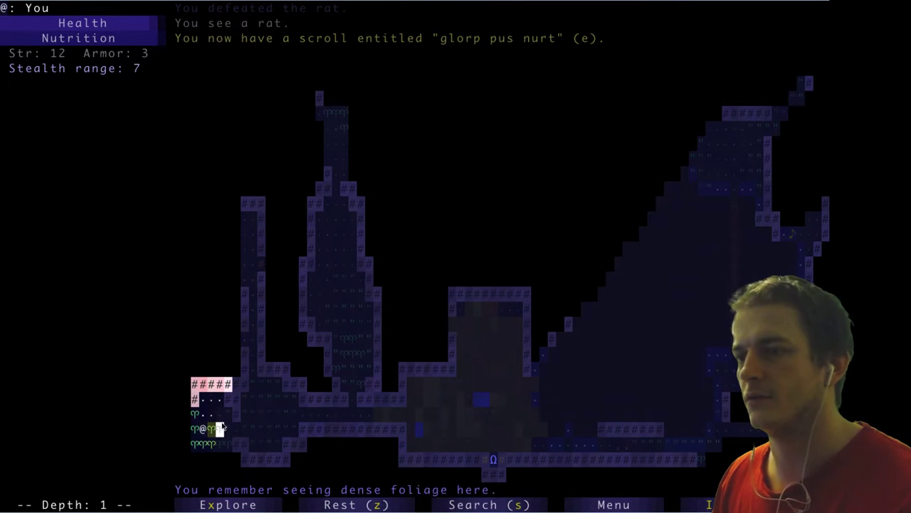
mouse_move(164, 430)
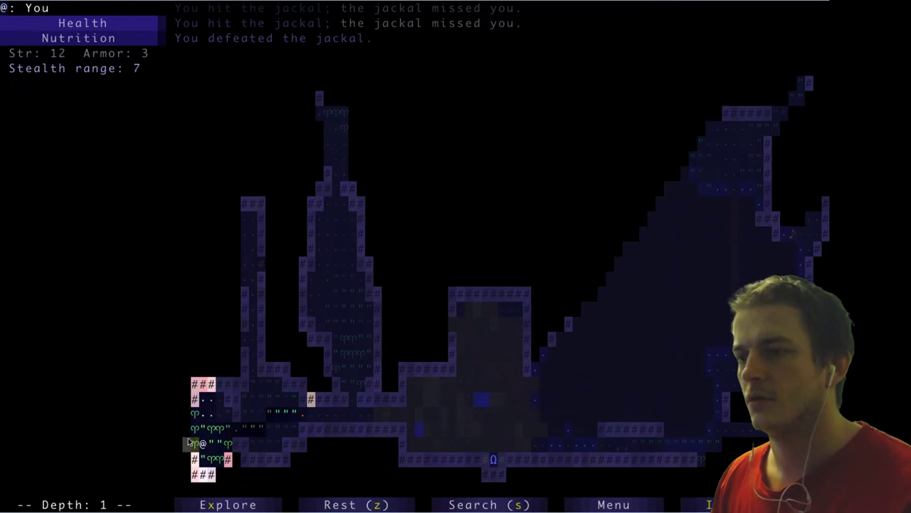
key("up")
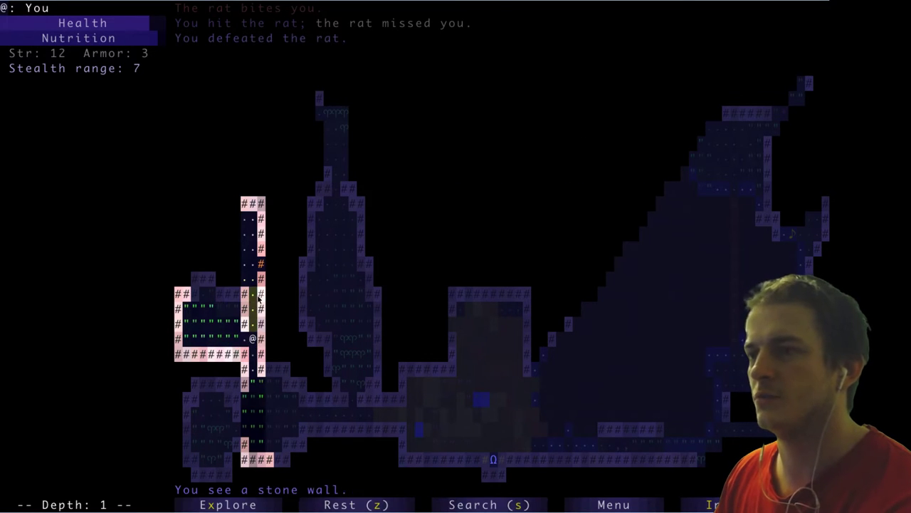
key("Up")
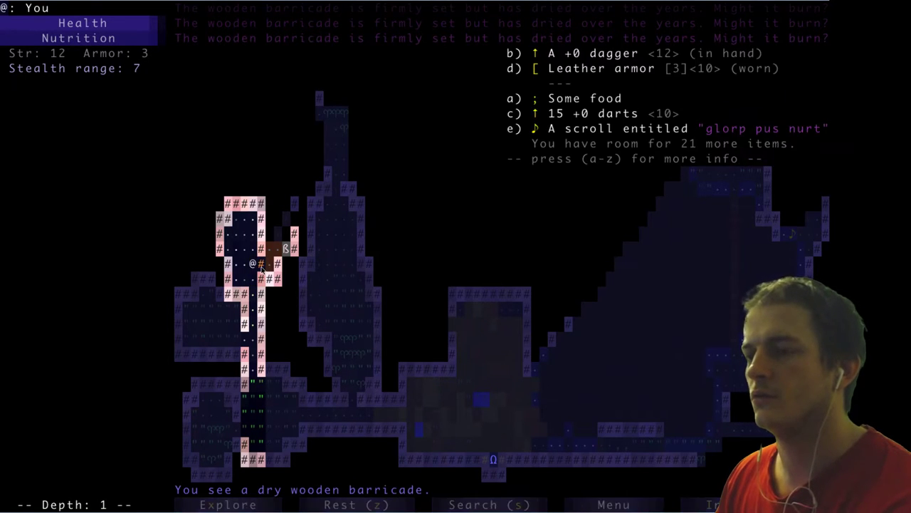
mouse_move(284, 267)
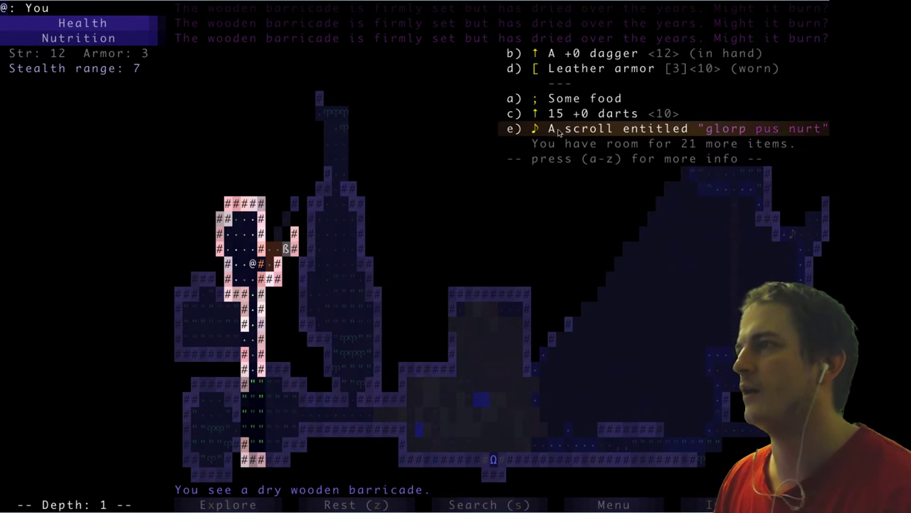
mouse_move(482, 158)
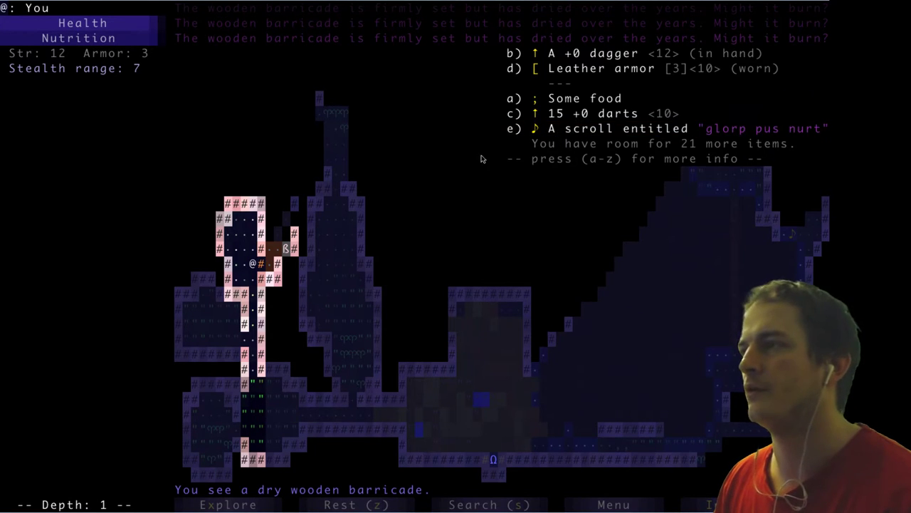
Close the inventory beside the dry wooden barricade and bring up the commands reference
key("Escape")
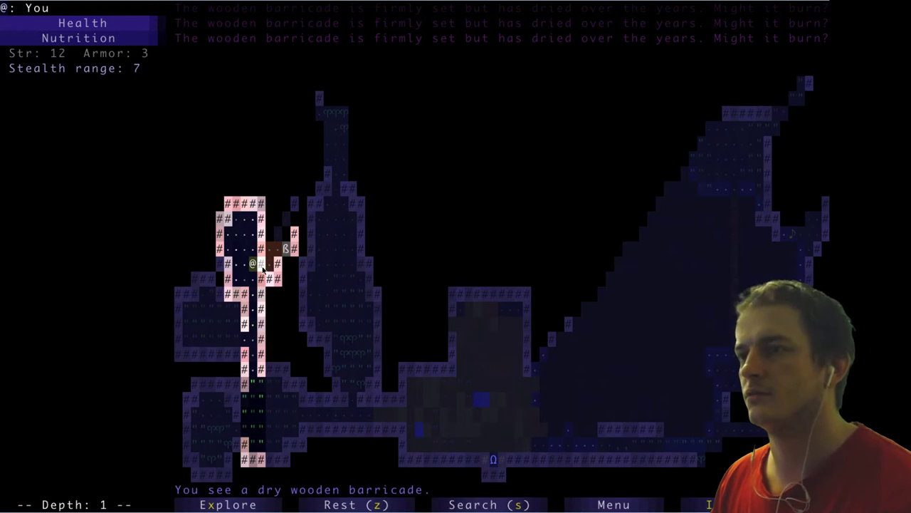
key("Down")
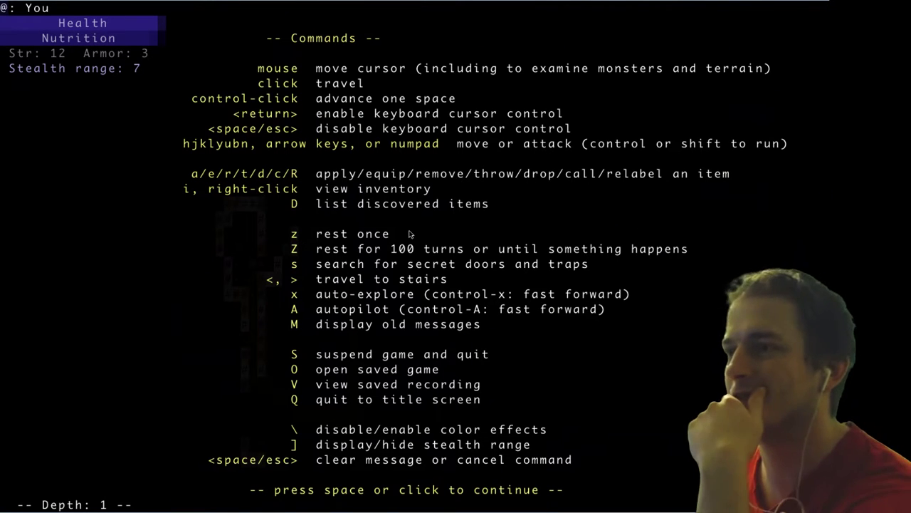
mouse_move(410, 186)
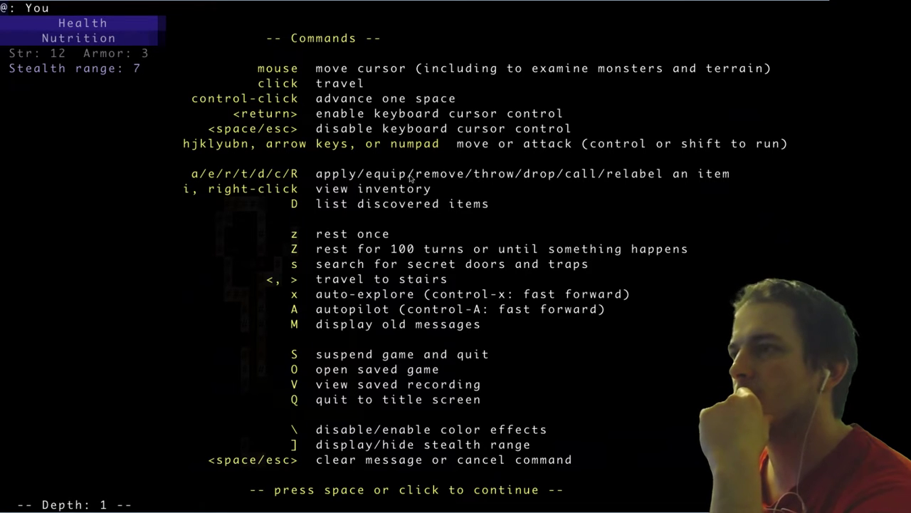
mouse_move(359, 130)
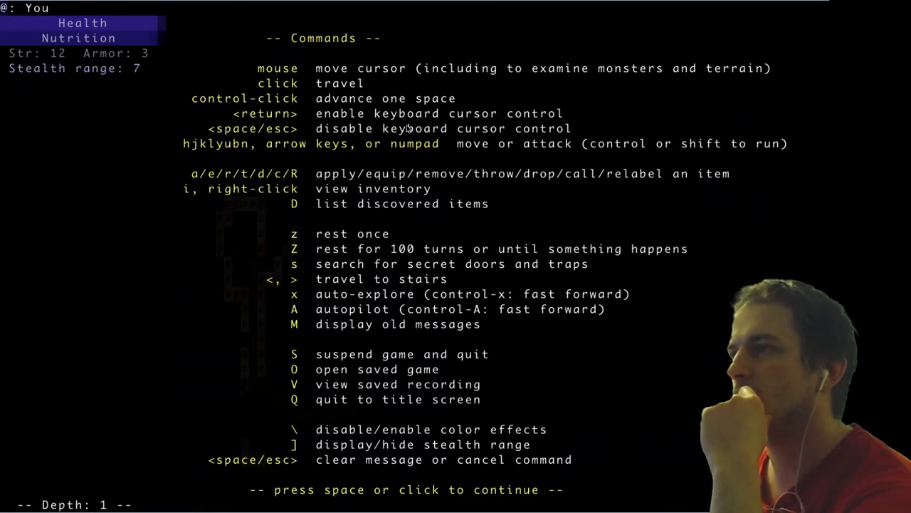
mouse_move(473, 154)
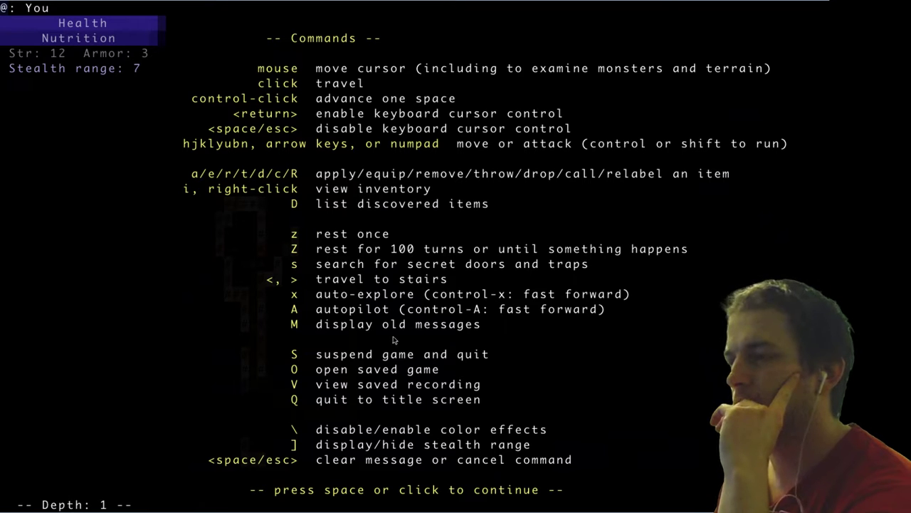
mouse_move(421, 348)
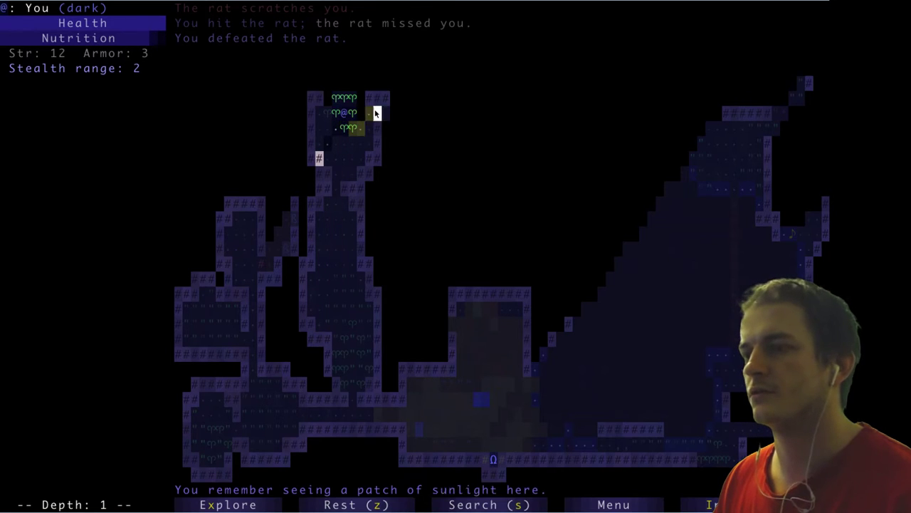
Kill the kobold in the northern corridor and collect the tan potion near the staircase
key("Left")
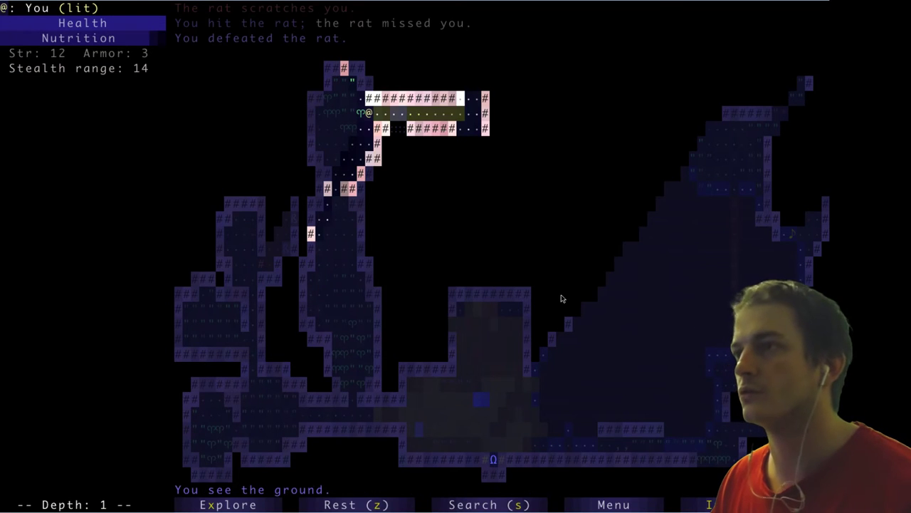
mouse_move(595, 163)
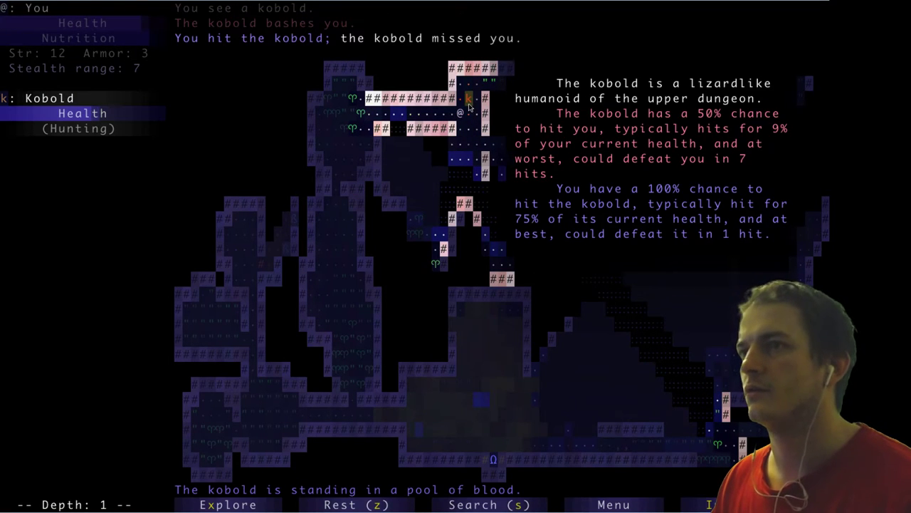
left_click(470, 99)
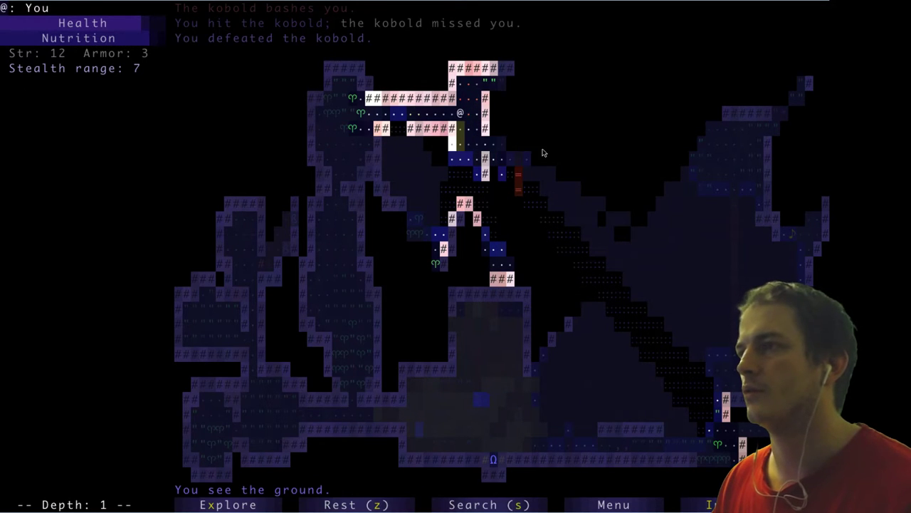
left_click(227, 504)
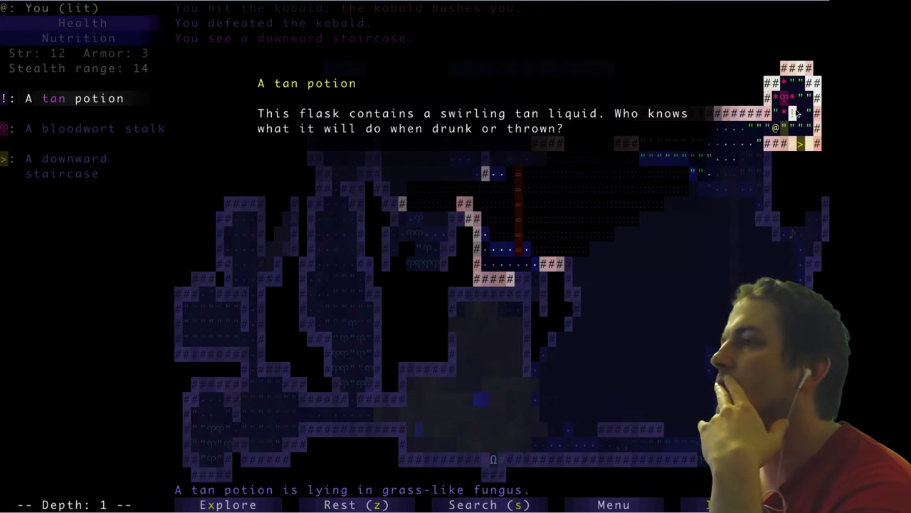
key("escape")
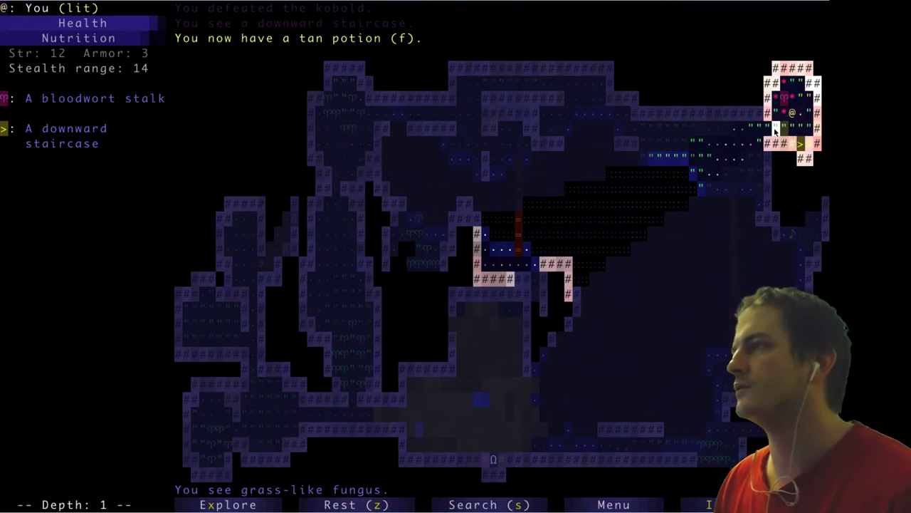
Descend to depth 2, kill a jackal and collect the hemlock staff in the southwest
key(">")
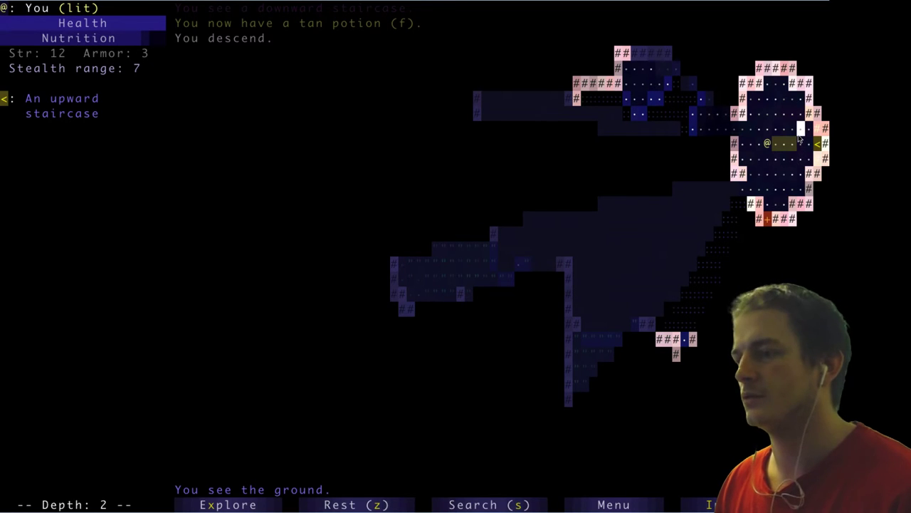
left_click(228, 504)
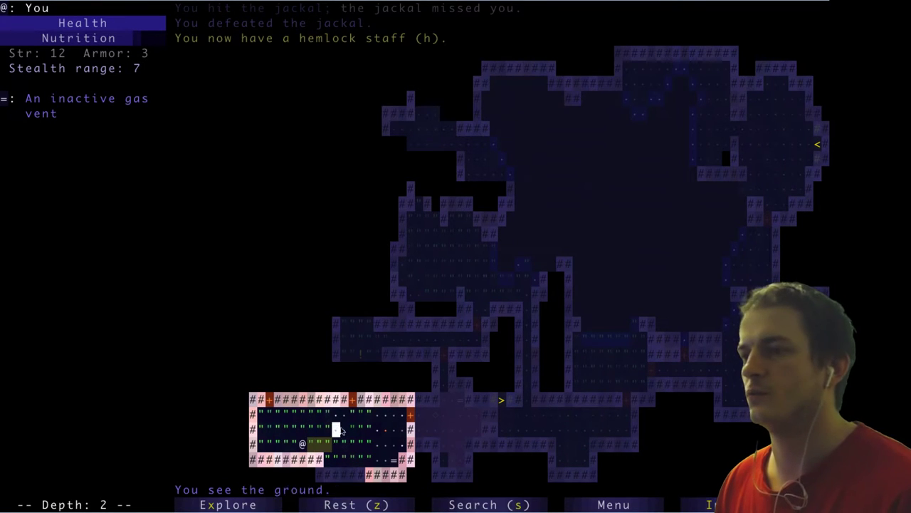
Travel across depth 2 to the > staircase, defeating another jackal on the way
left_click(228, 504)
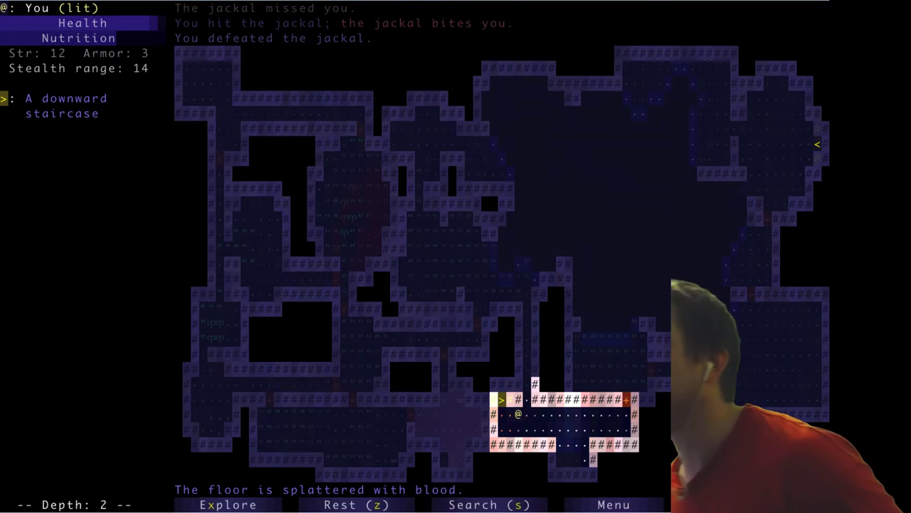
Descend to depth 3 and pick up a second food ration in the northern grassy room
key("up")
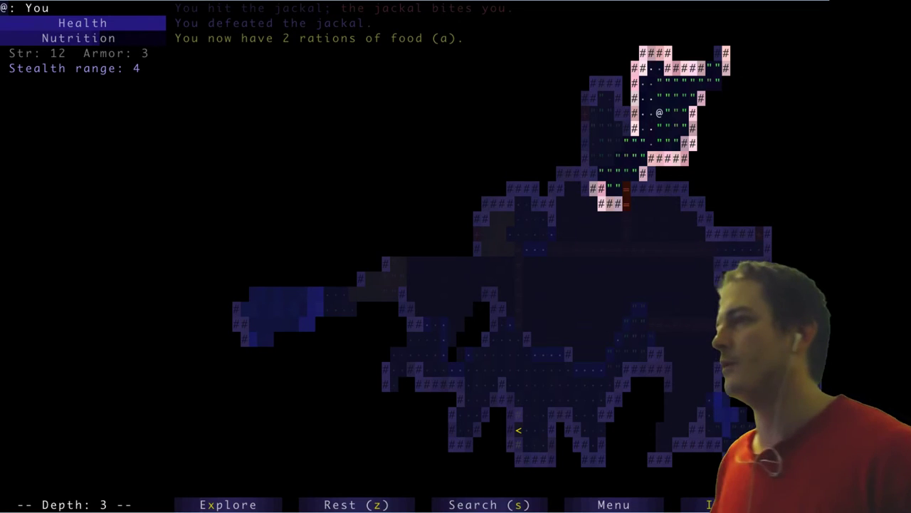
Explore depth 3 until a kobold and a bloat appear, then list the inventory
left_click(227, 504)
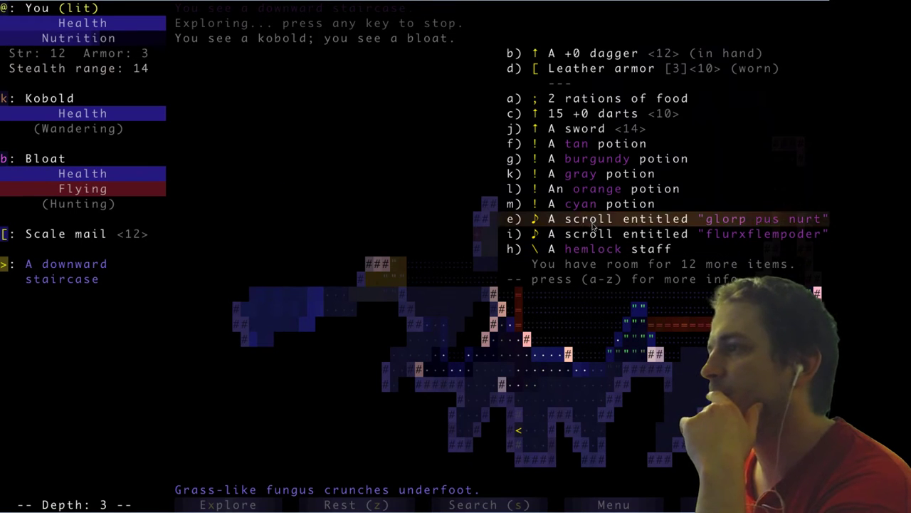
Throw two darts at the bloat, bursting it into caustic gas
left_click(616, 114)
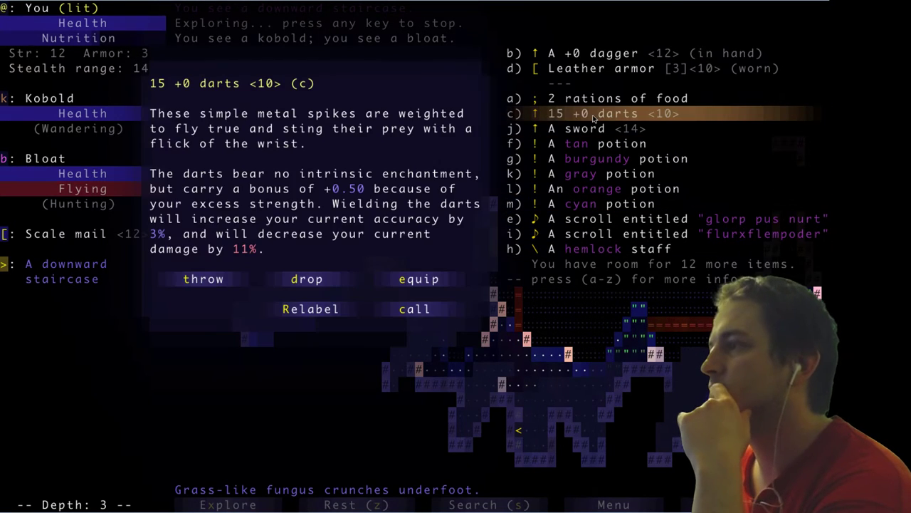
mouse_move(418, 279)
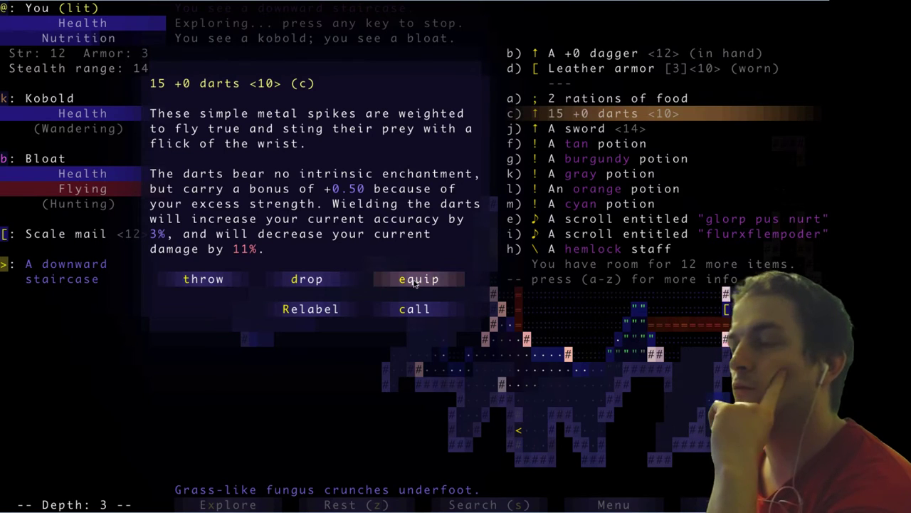
mouse_move(310, 308)
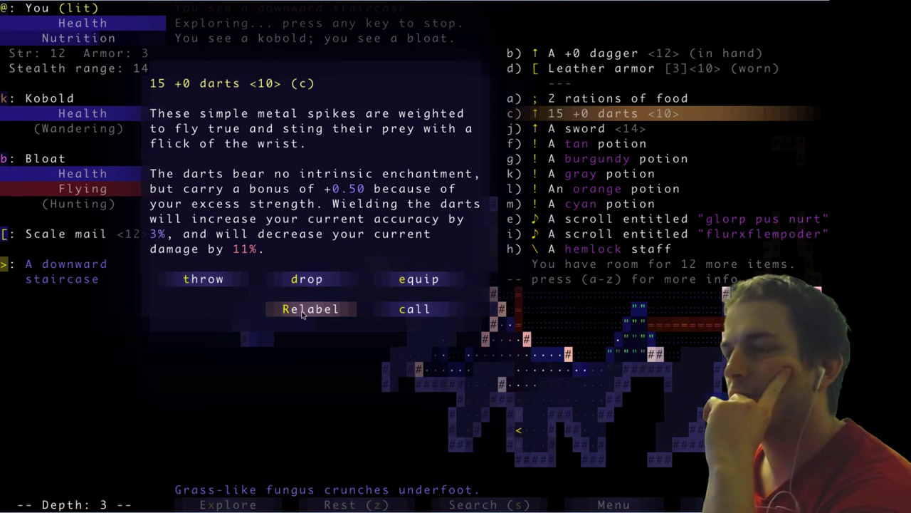
left_click(204, 278)
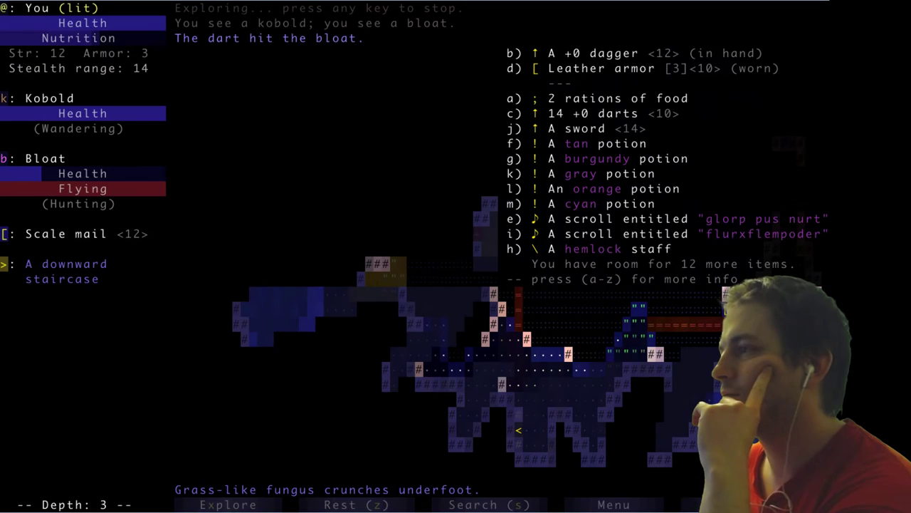
left_click(612, 113)
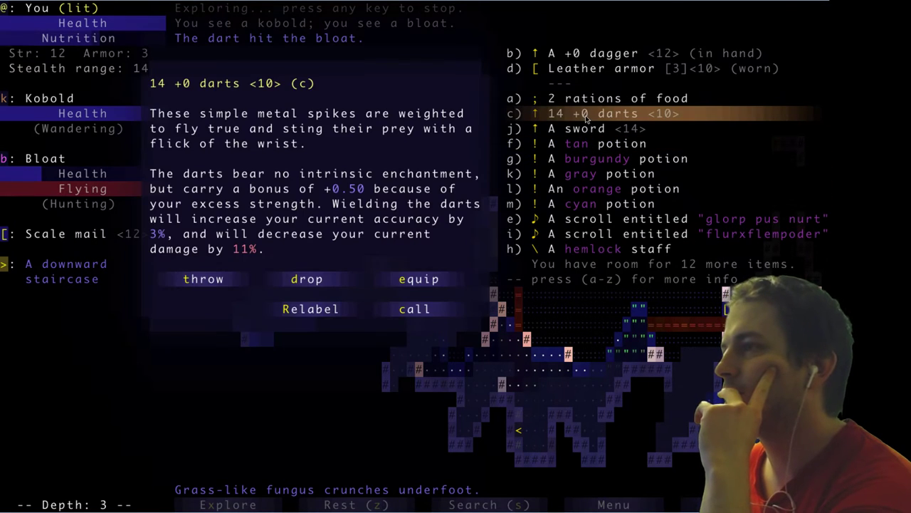
left_click(203, 279)
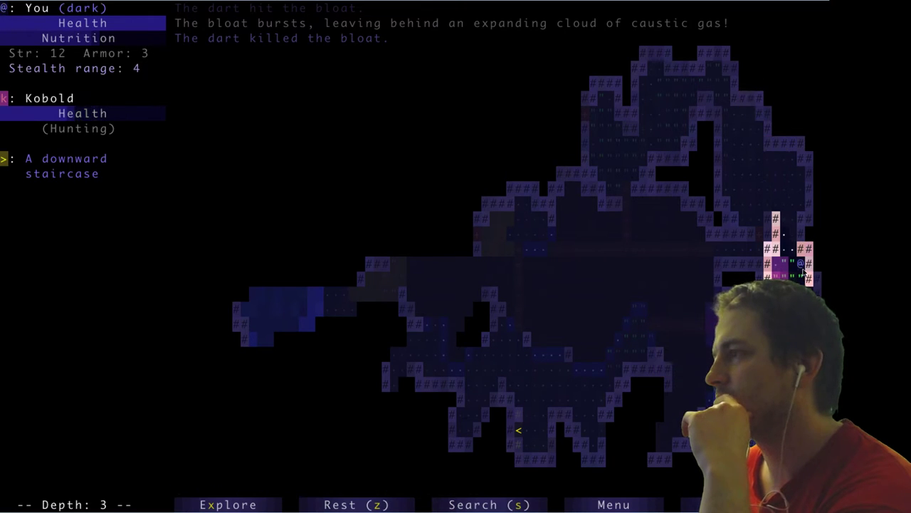
Fight the approaching kobold until it dies, bringing a wandering monkey into view
key("up")
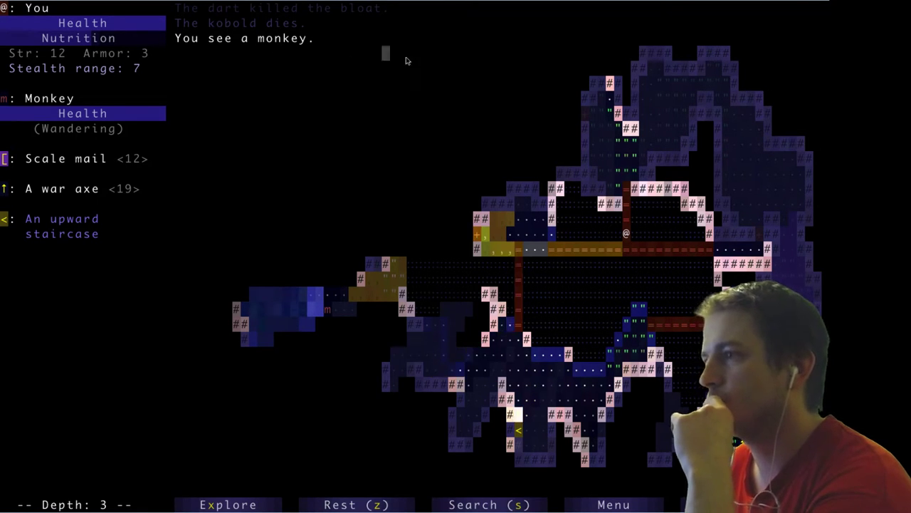
Walk along the corridor onto the gold pile, collecting 134 gold pieces
key("Up")
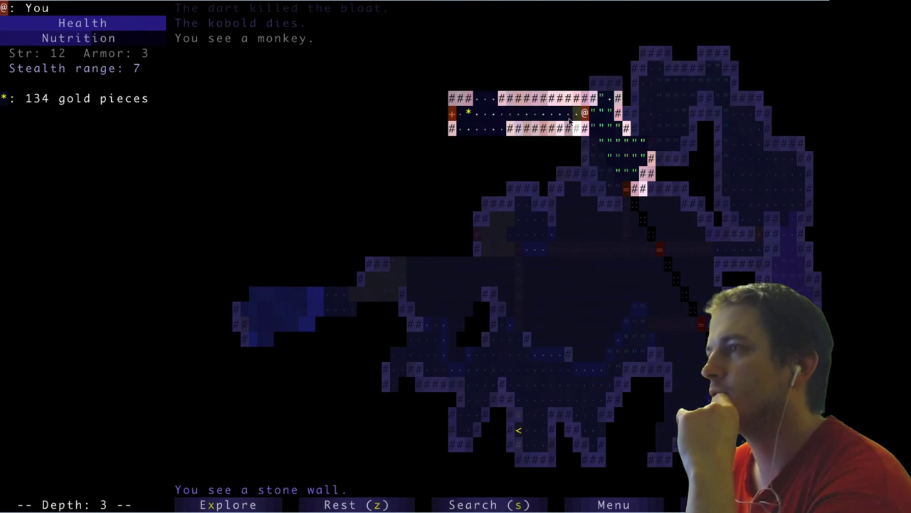
key("Left")
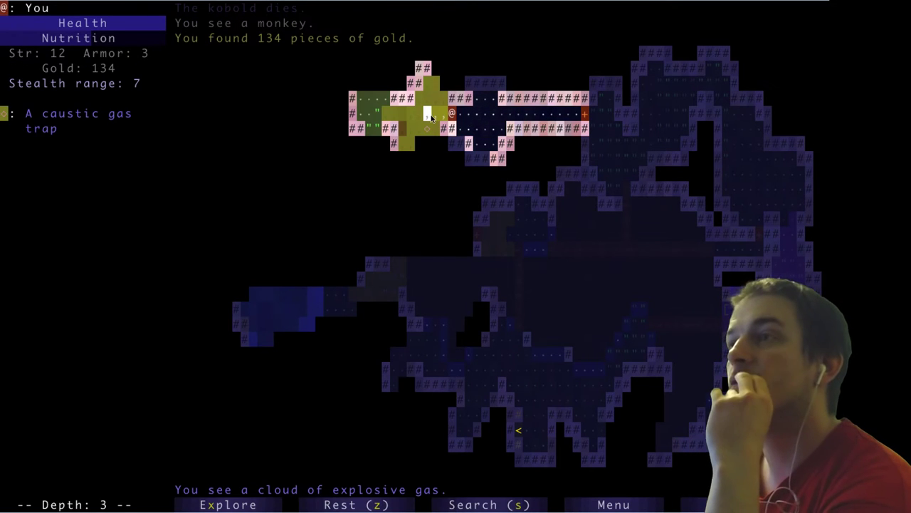
key("Right")
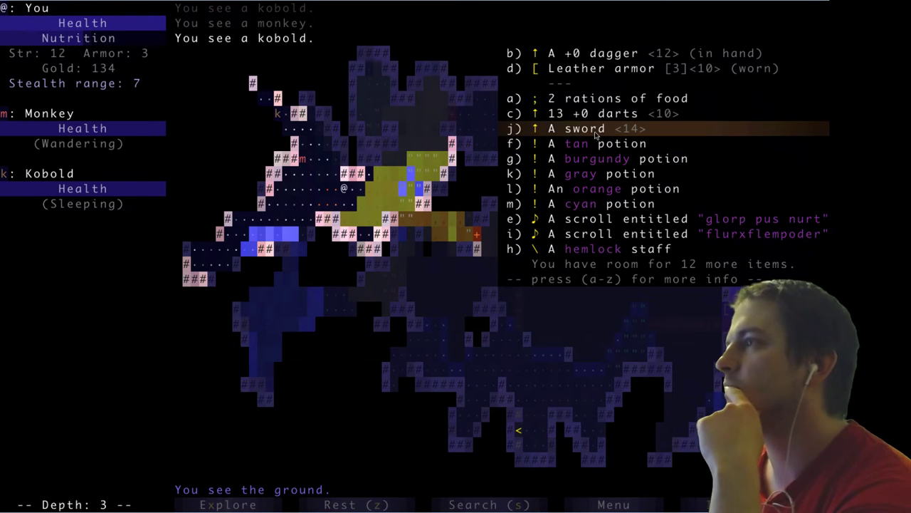
Wield the sword in place of the +0 dagger, then reopen the inventory to check
left_click(584, 128)
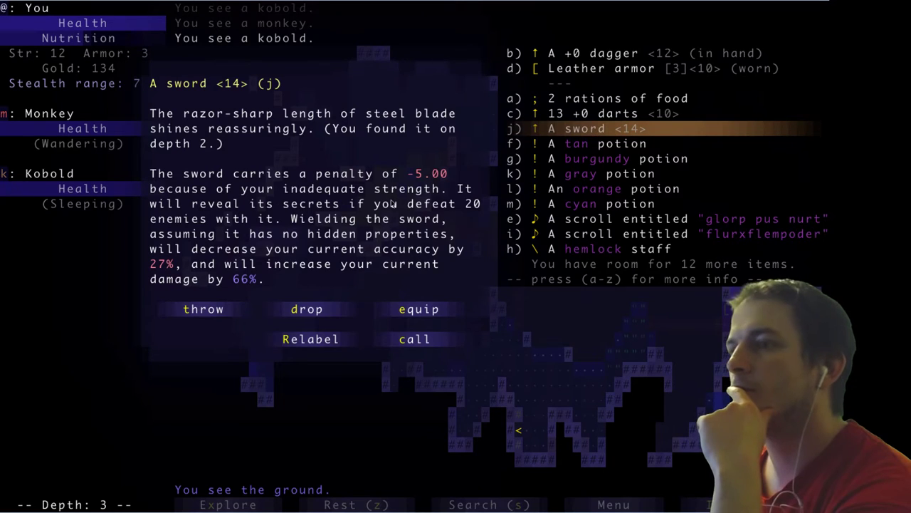
left_click(418, 308)
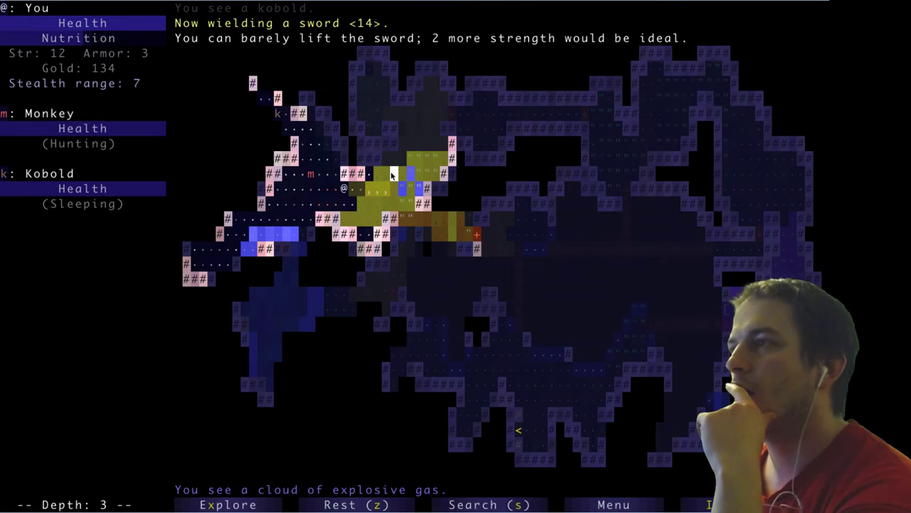
key("i")
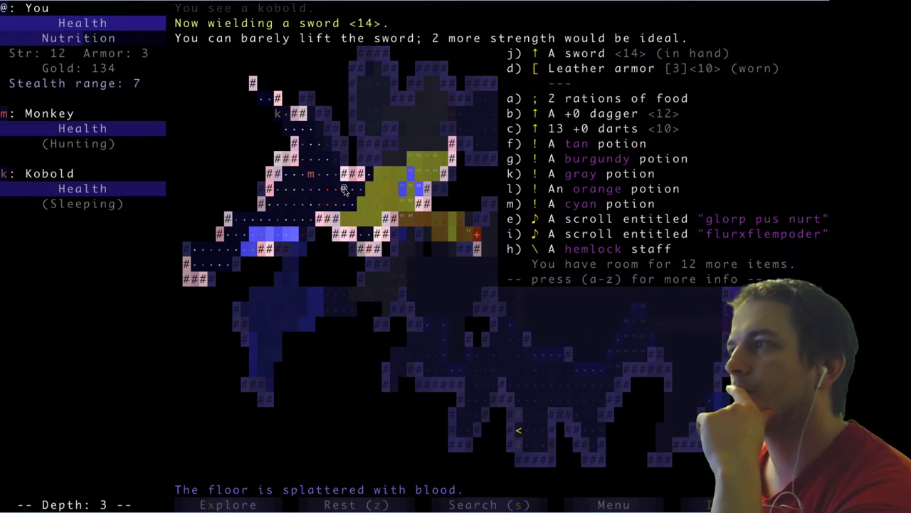
mouse_move(627, 53)
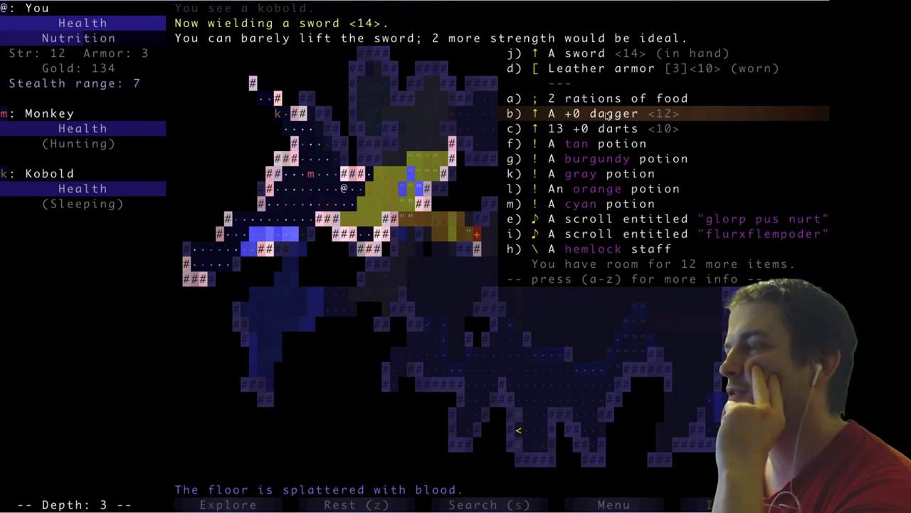
Close the inventory to return to the dungeon map
left_click(605, 113)
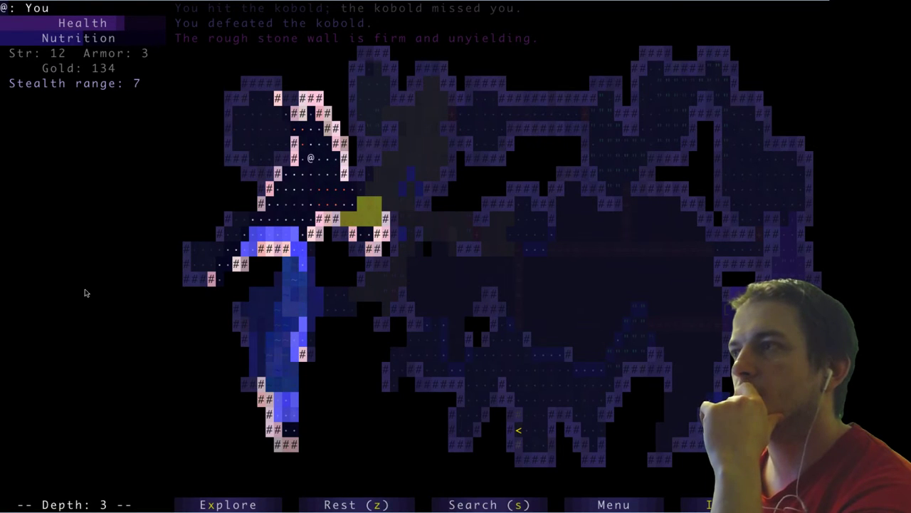
Explore south through the cave along the lake toward the bloodwort stalk
key("down")
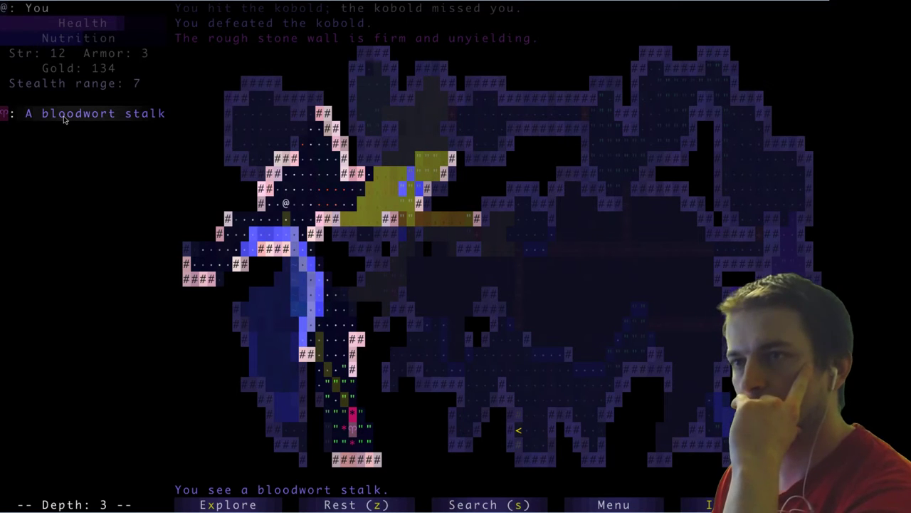
key("i")
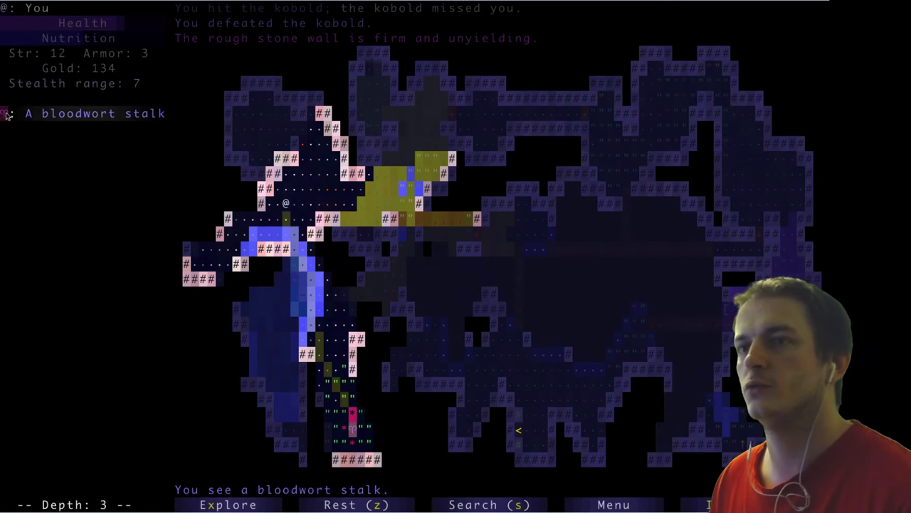
key("i")
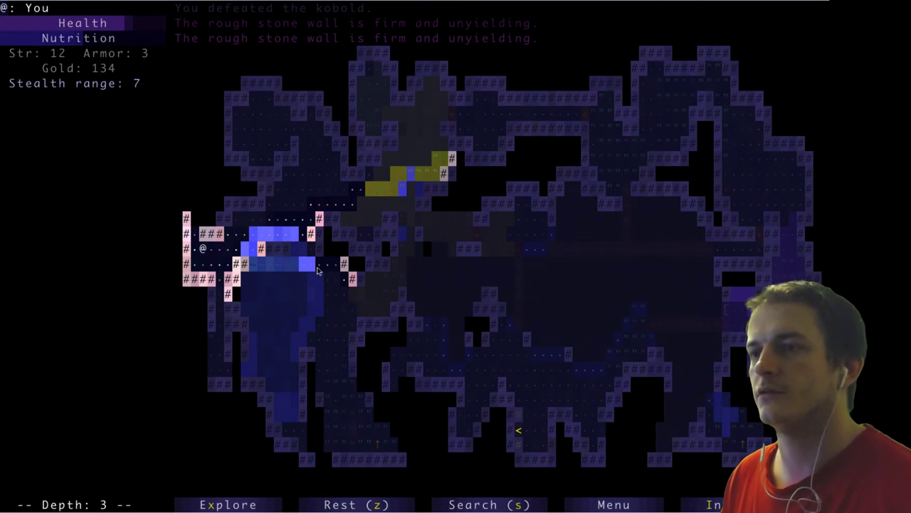
mouse_move(109, 304)
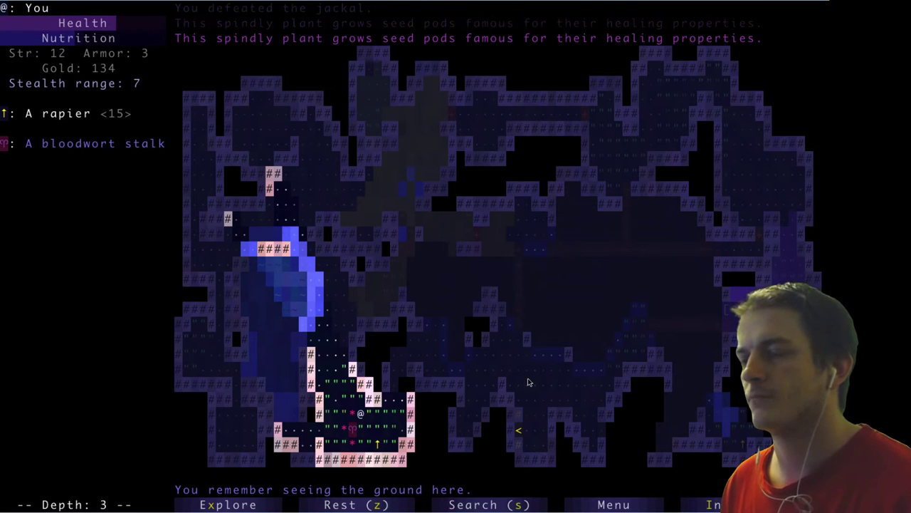
Select the held +0 dagger in the inventory and start inscribing it
key("Down")
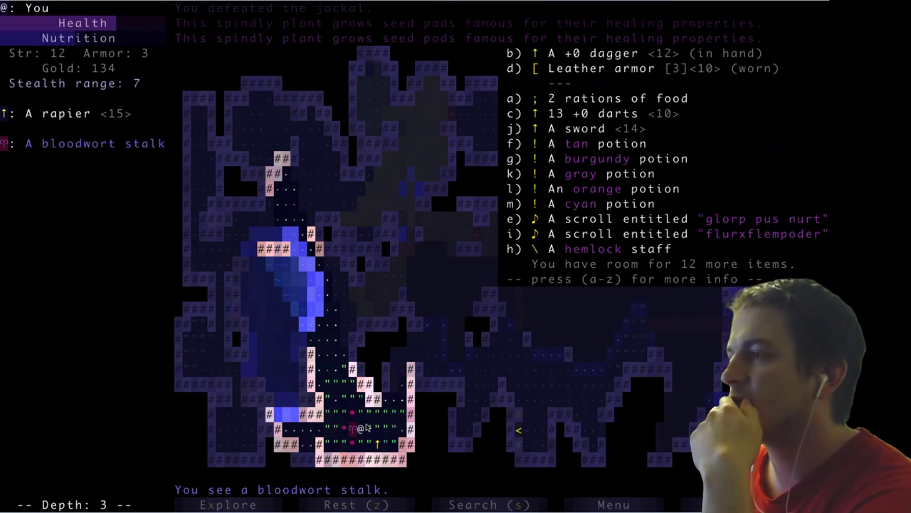
left_click(634, 53)
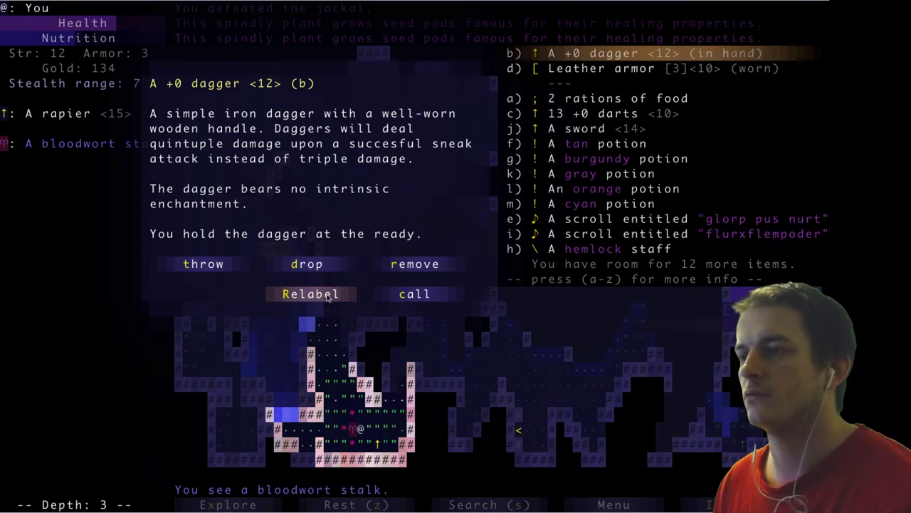
mouse_move(413, 294)
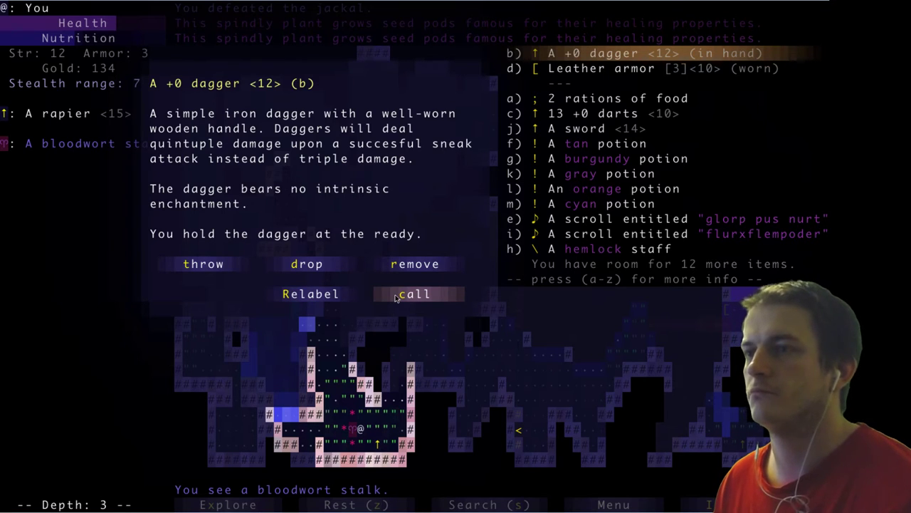
left_click(414, 294)
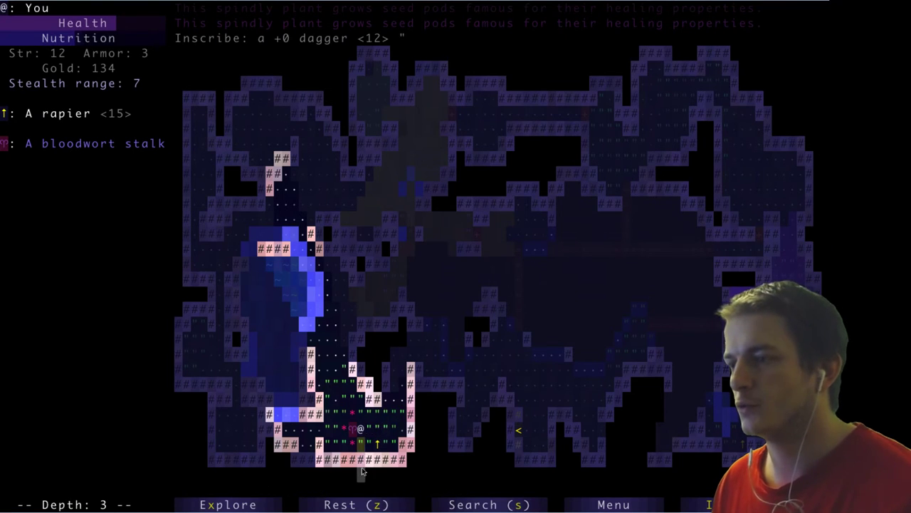
Cancel the dagger inscription, then climb back from depth 4 to depth 3
left_click(64, 113)
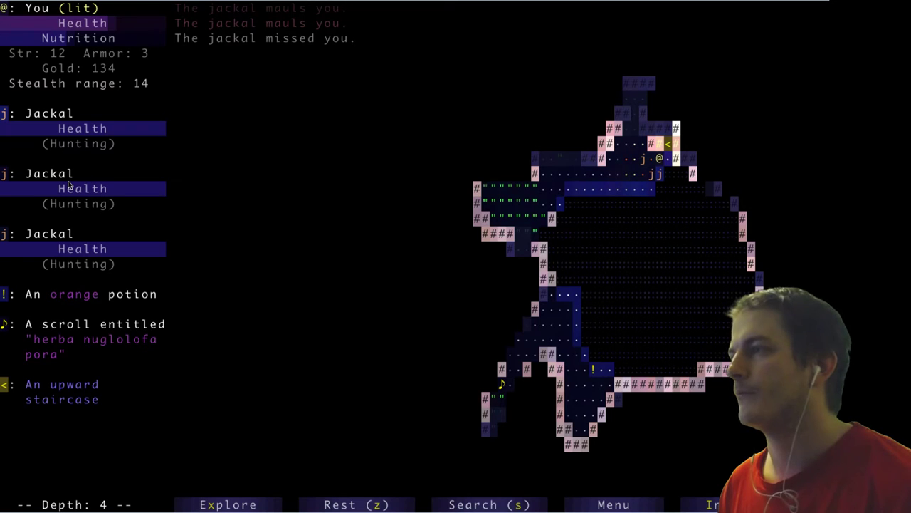
key("<")
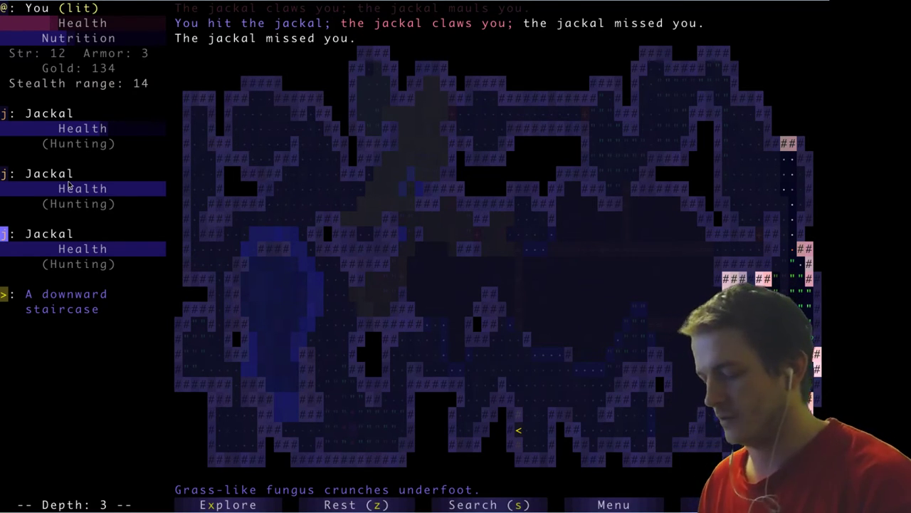
Check the inventory and get rid of the unknown tan potion mid-fight
key("i")
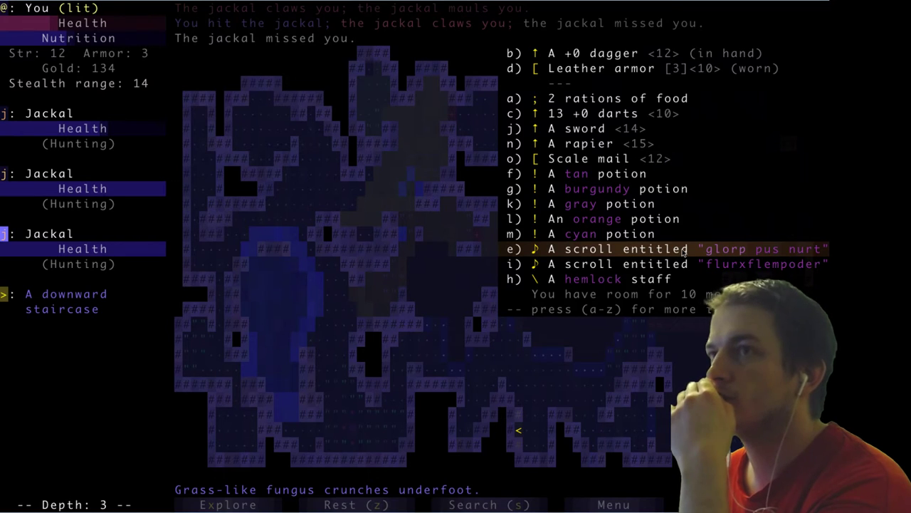
mouse_move(623, 205)
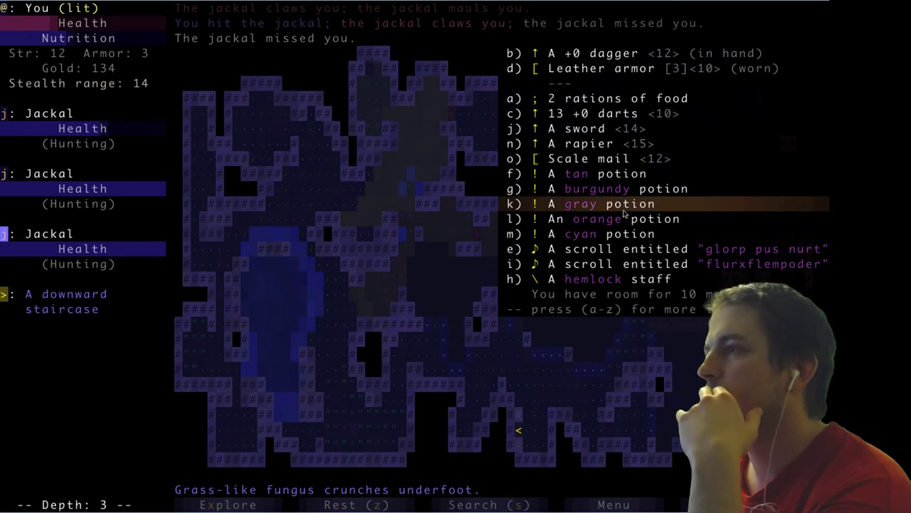
mouse_move(623, 218)
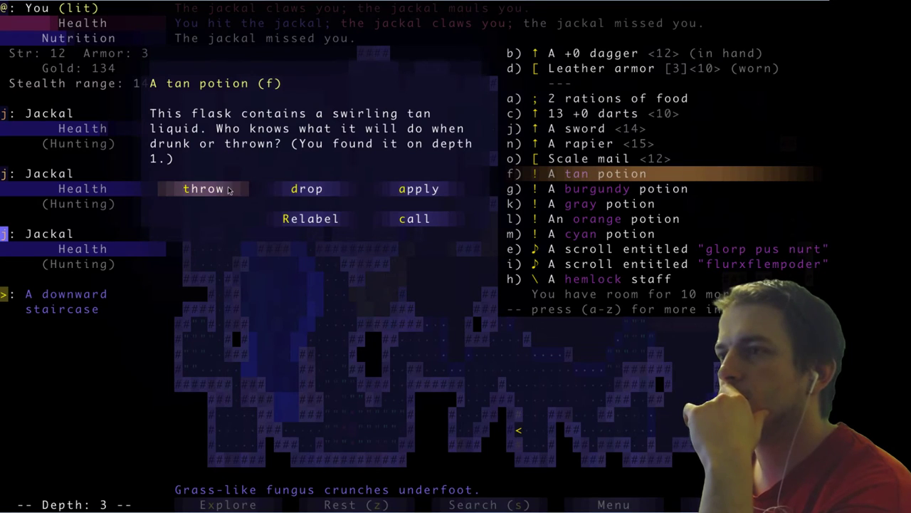
mouse_move(306, 189)
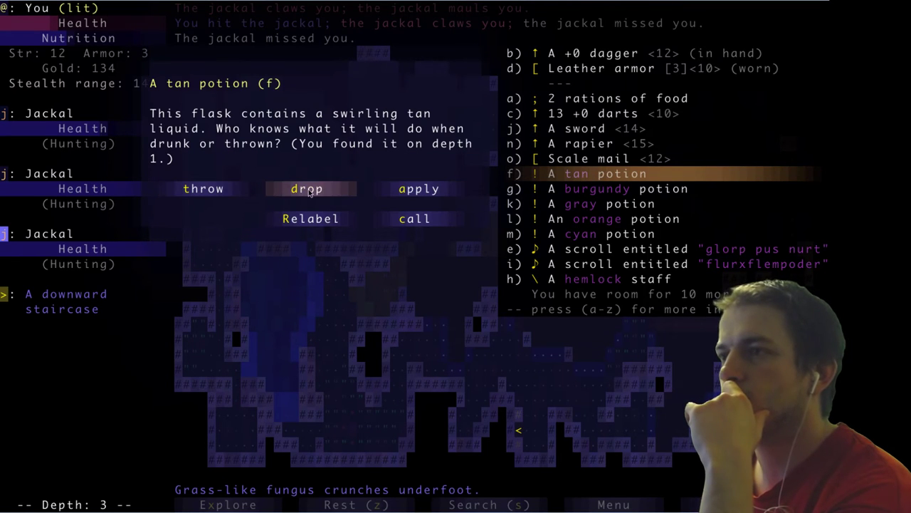
left_click(419, 188)
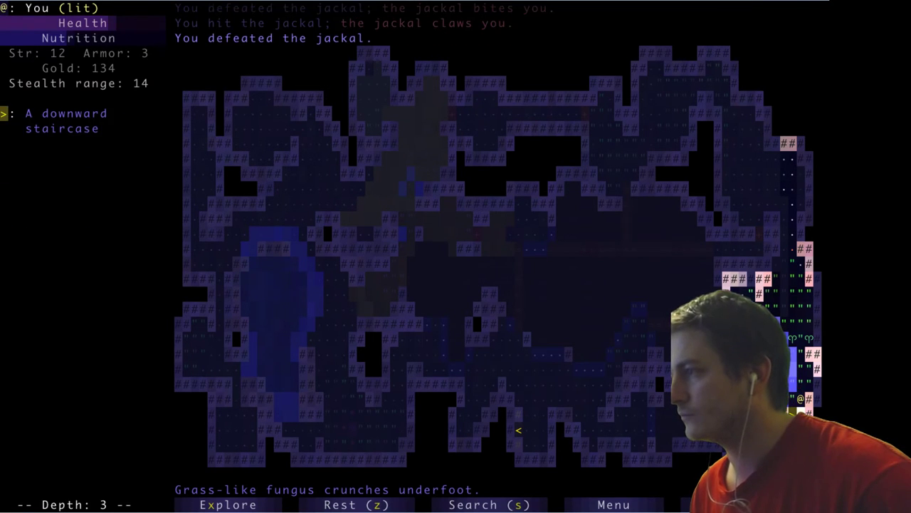
key(">")
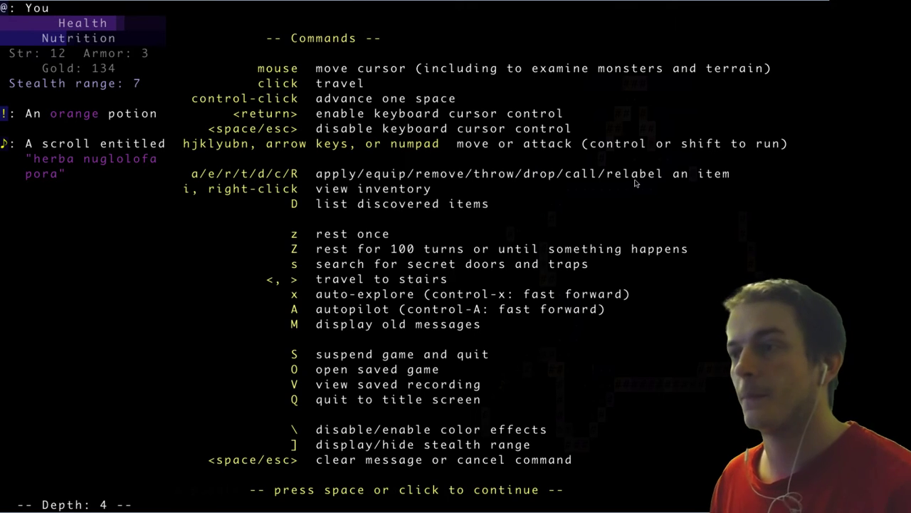
mouse_move(388, 217)
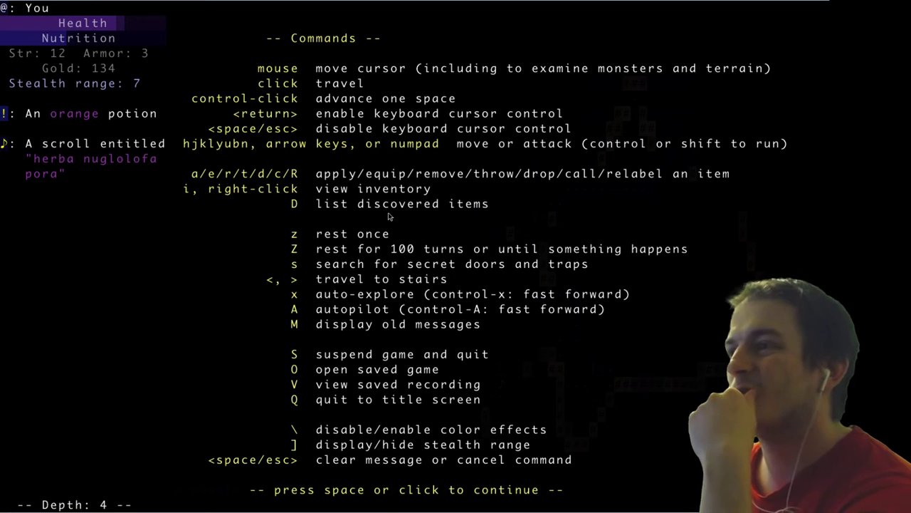
Show the discovered-items list of scrolls, potions, staffs, rings and wands
key("space")
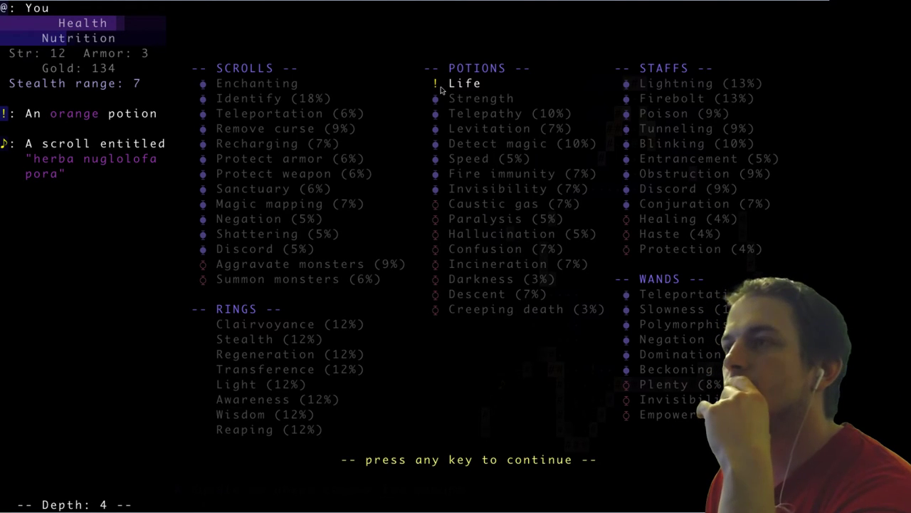
mouse_move(118, 177)
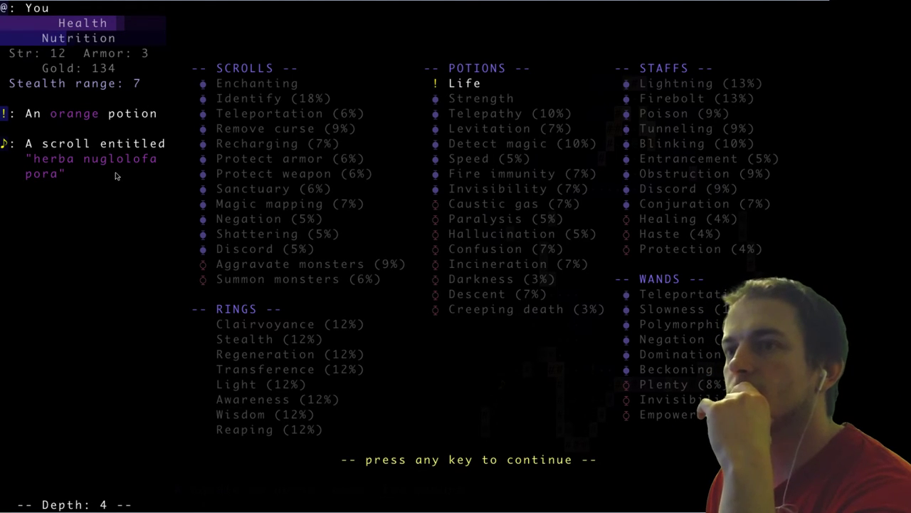
mouse_move(419, 201)
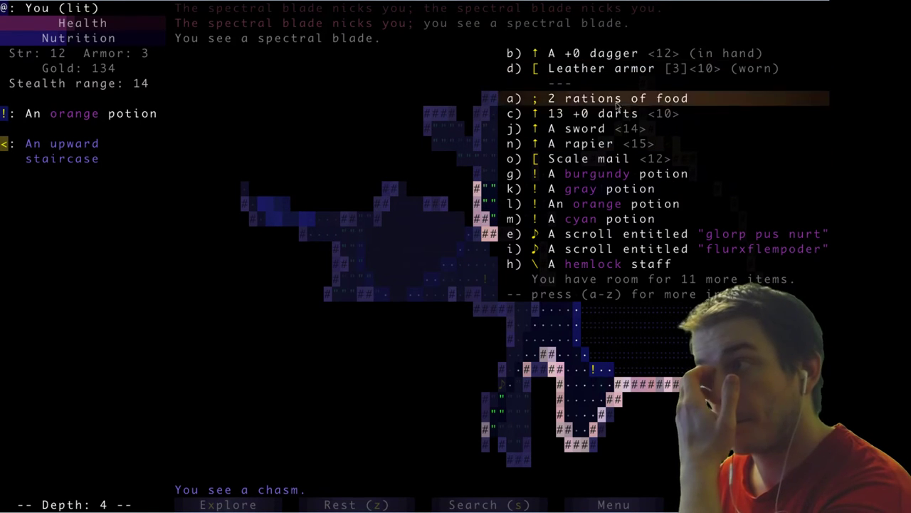
Examine the Scale mail <12> details showing an armor rating of 4
left_click(612, 158)
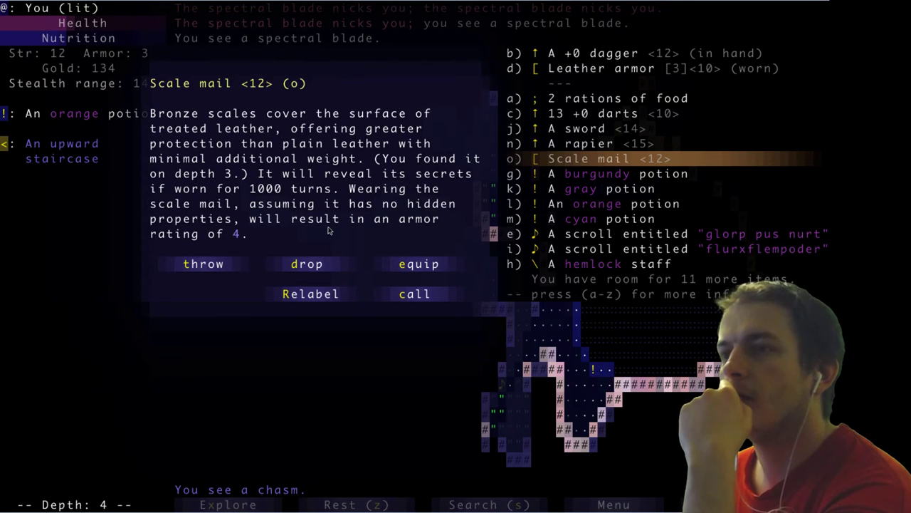
mouse_move(243, 242)
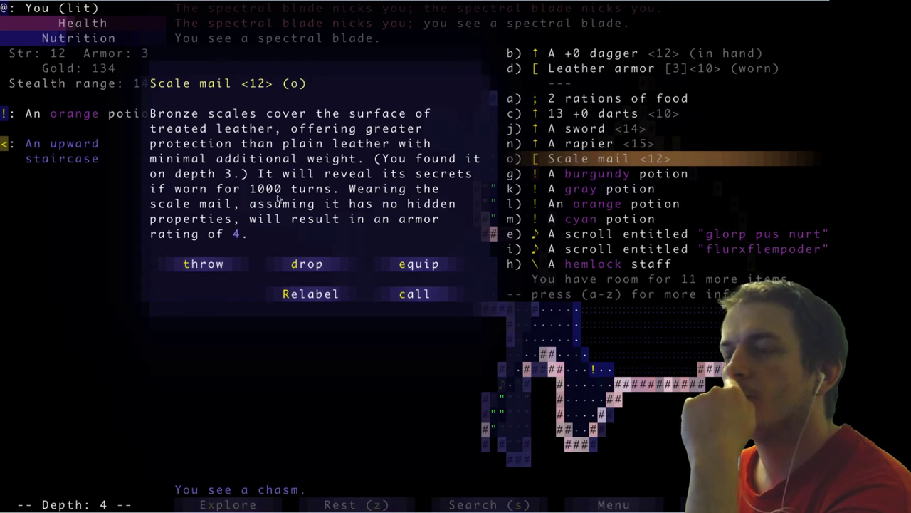
mouse_move(269, 205)
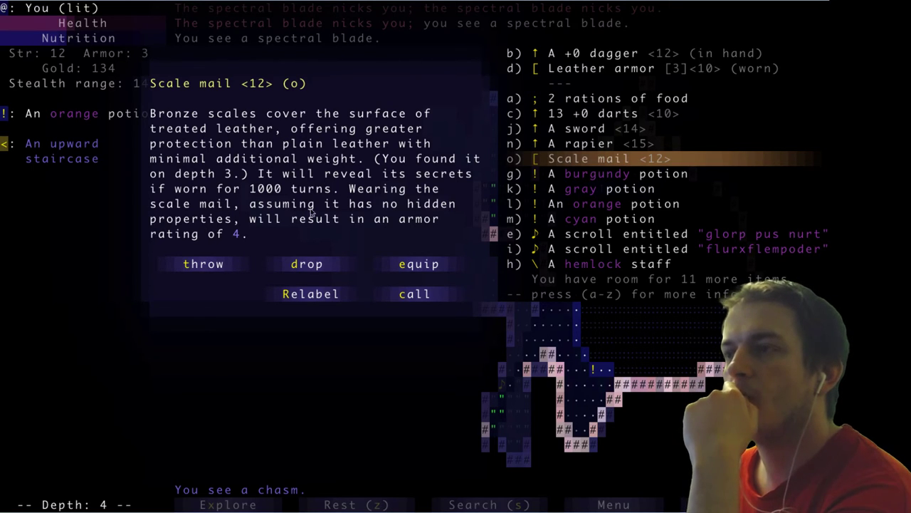
mouse_move(263, 212)
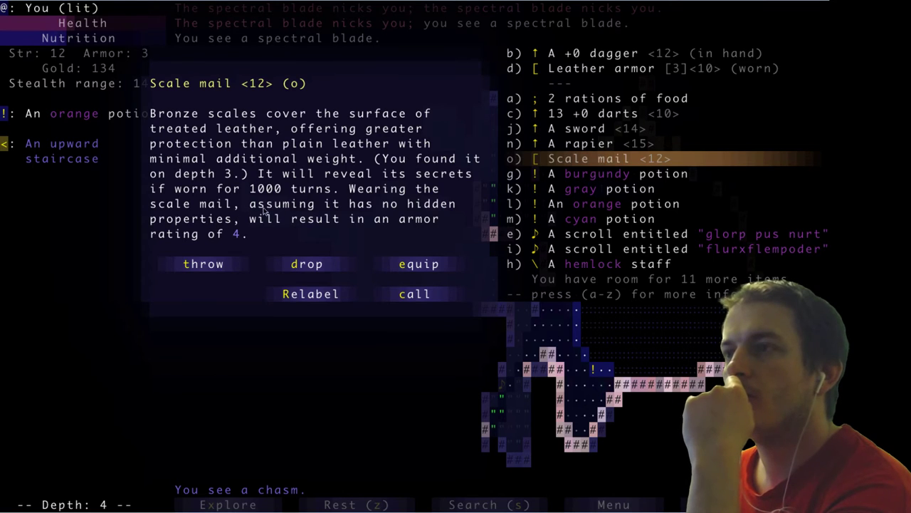
mouse_move(204, 264)
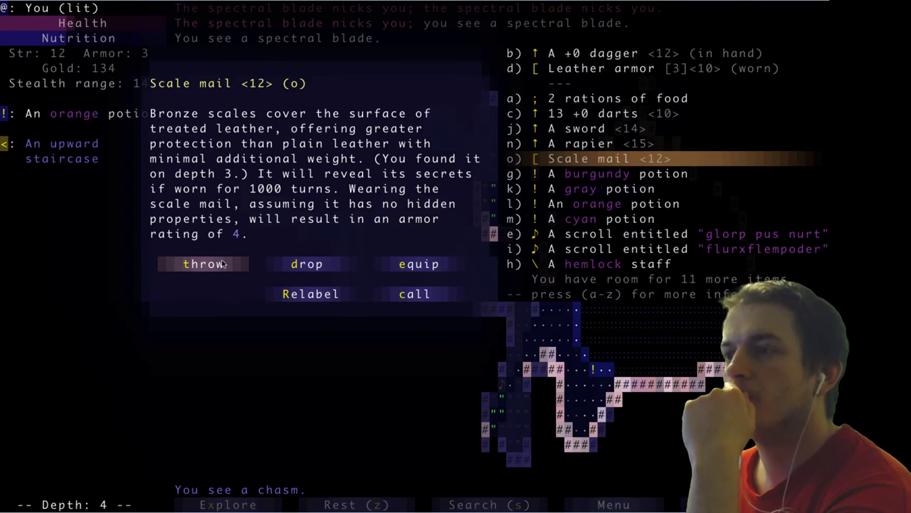
Equip the scale mail, raising the hero's armor to 4?
left_click(418, 263)
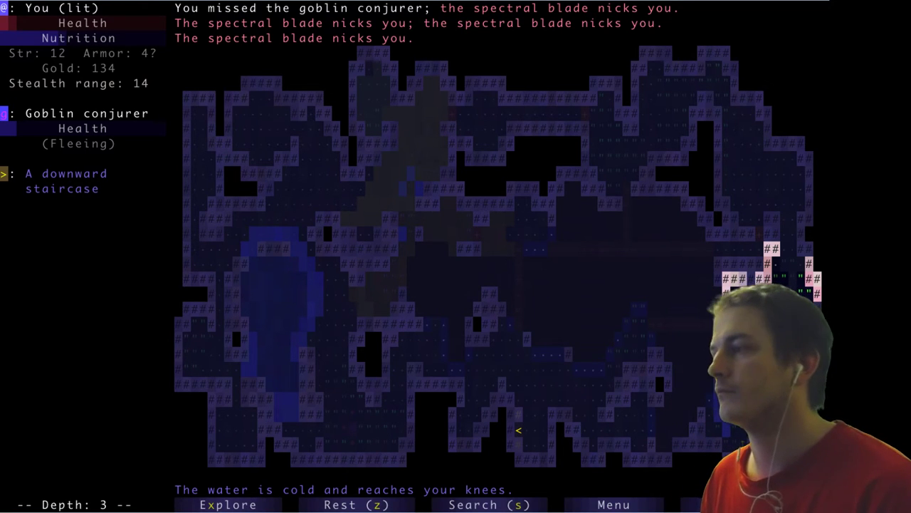
Drink the orange potion, revealing detect magic, then read the 'glorp pus nurt' scroll
key("i")
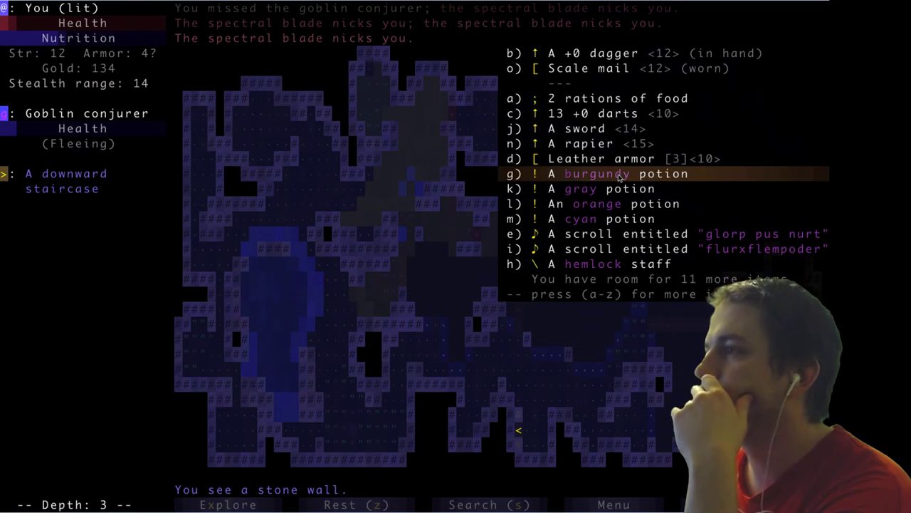
left_click(612, 204)
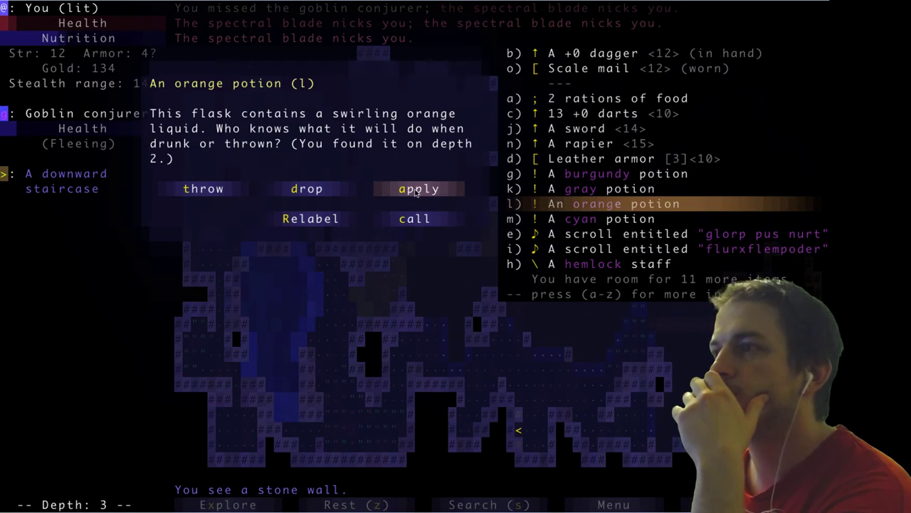
left_click(418, 188)
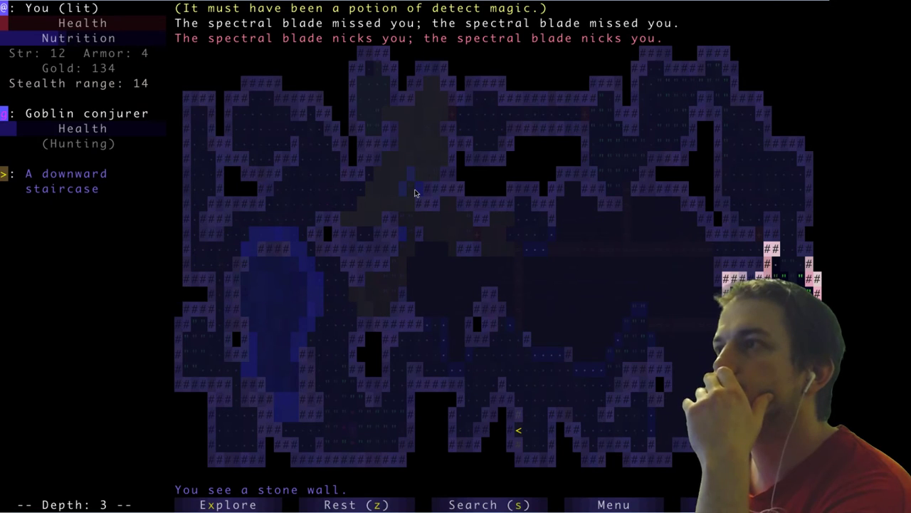
key("i")
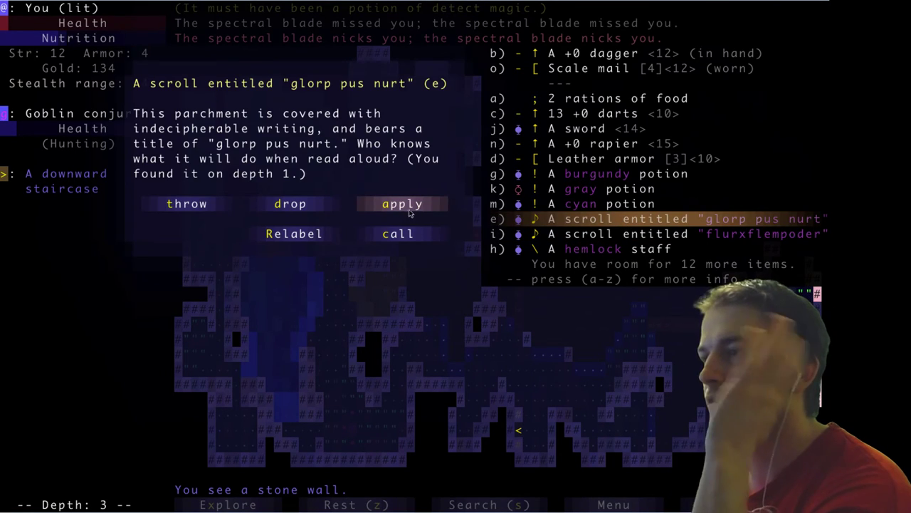
left_click(402, 204)
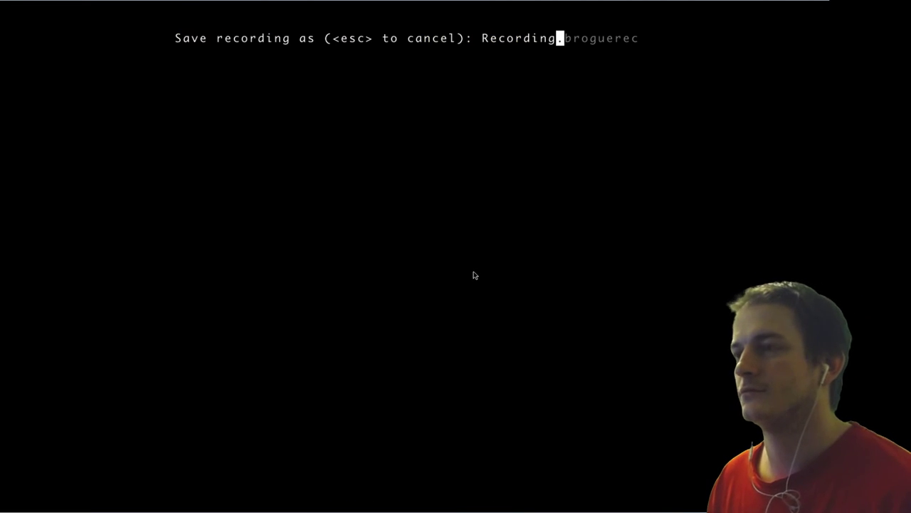
mouse_move(524, 236)
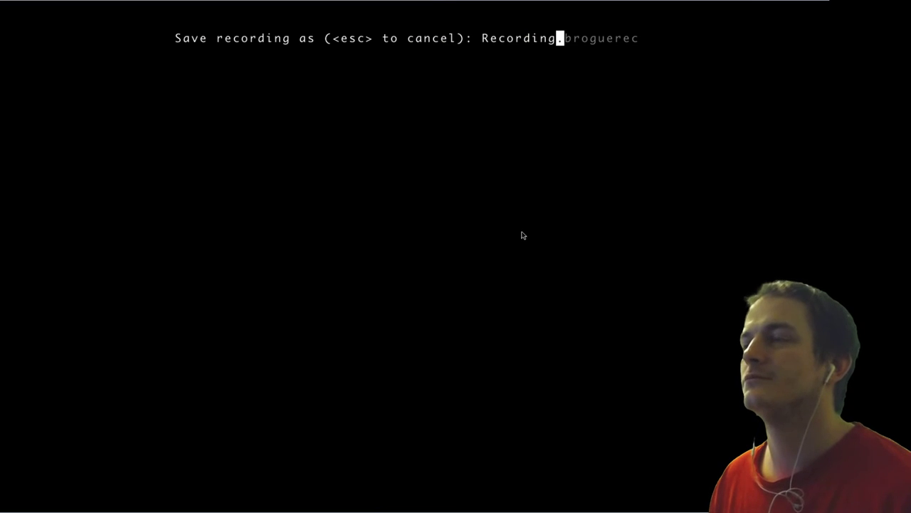
Save the recording, replay it with omniscience revealing depth 1, then leave the replay
key("enter")
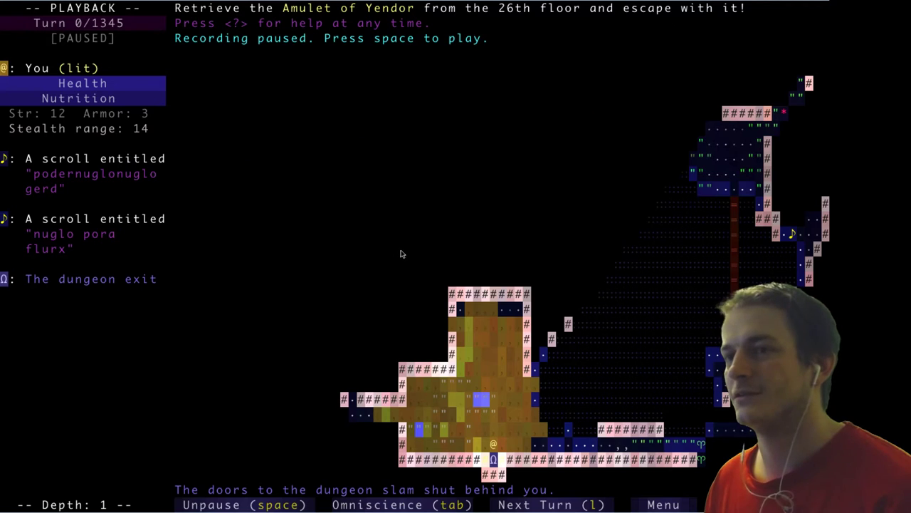
key("space")
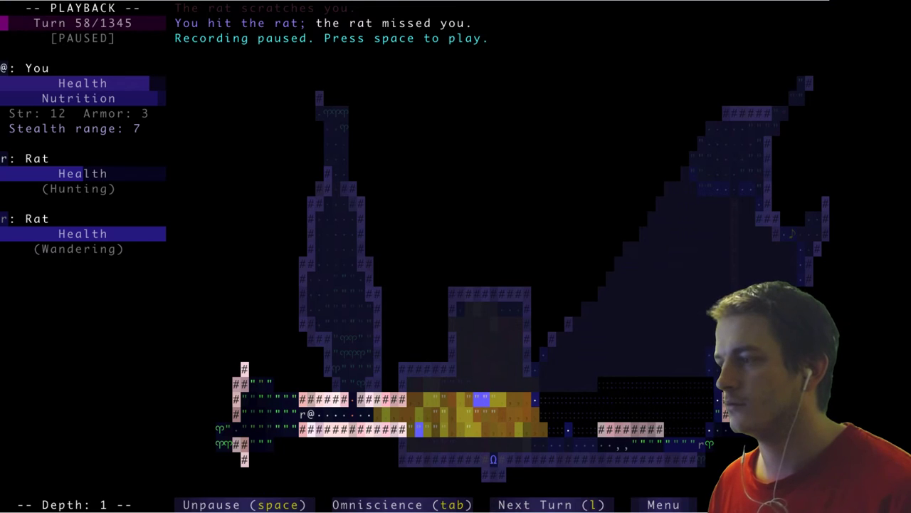
key("i")
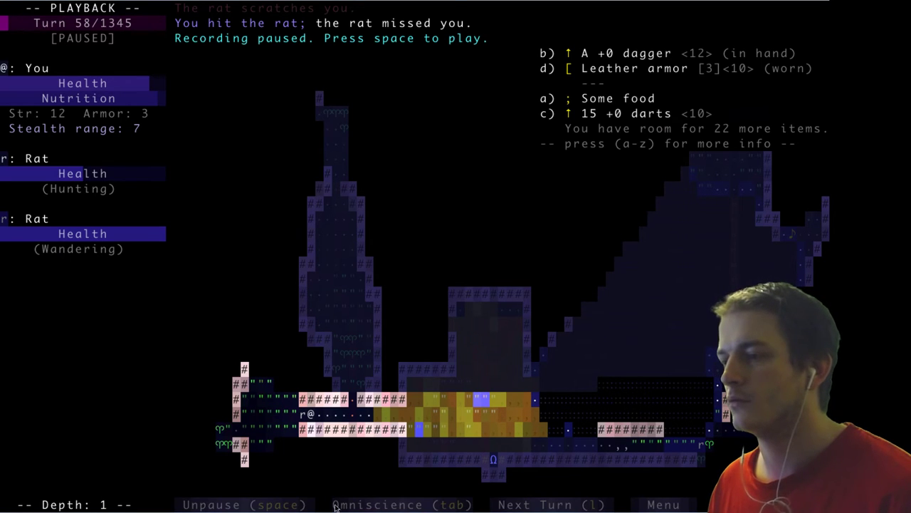
left_click(402, 504)
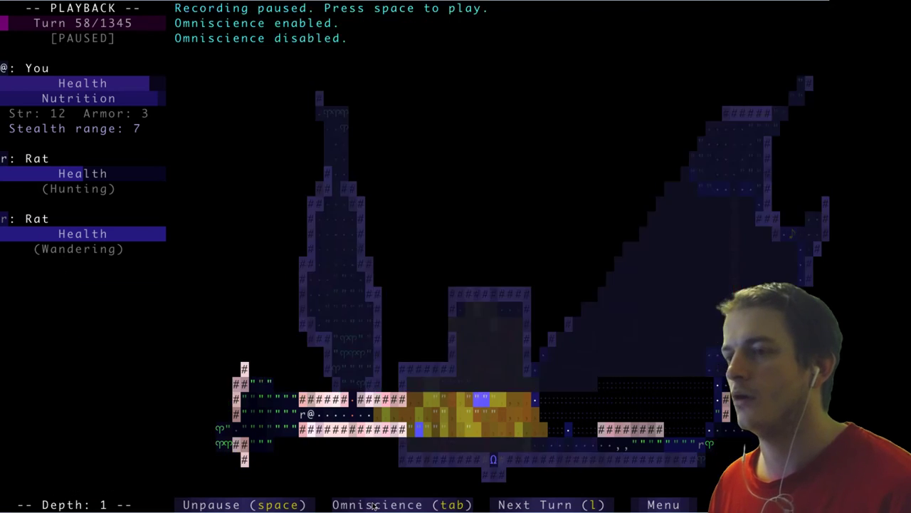
key("tab")
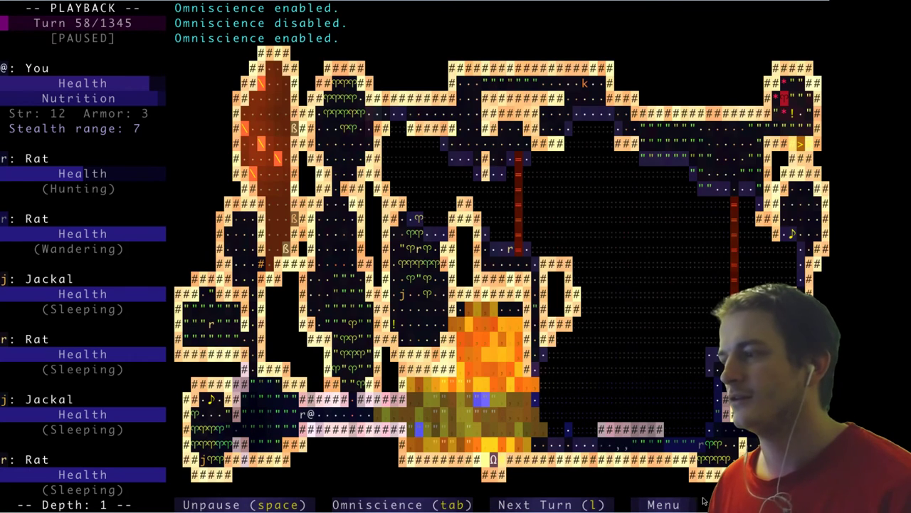
left_click(662, 504)
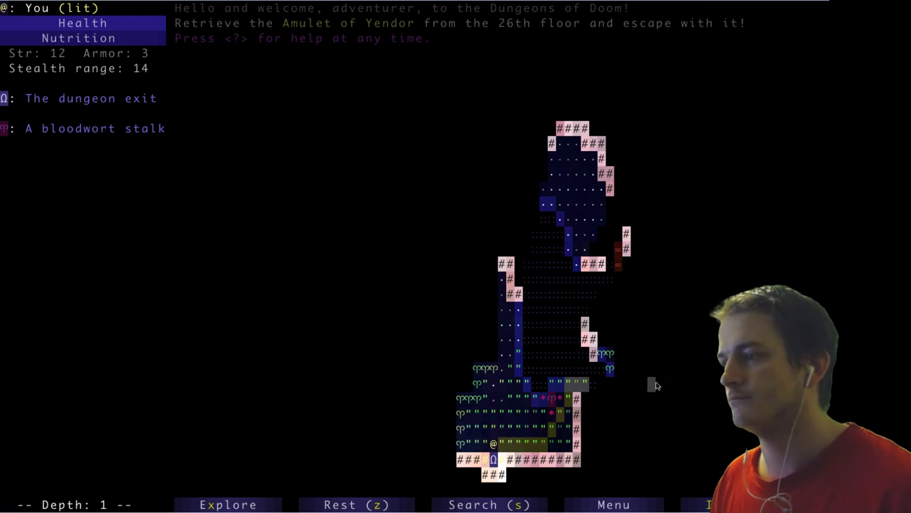
Auto-explore the new depth 1, defeating a jackal and a rat along the way
left_click(228, 505)
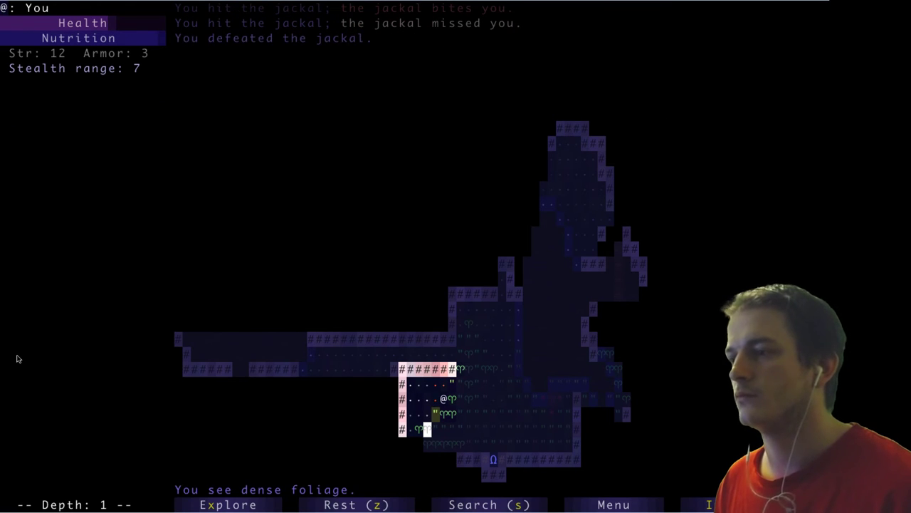
left_click(228, 504)
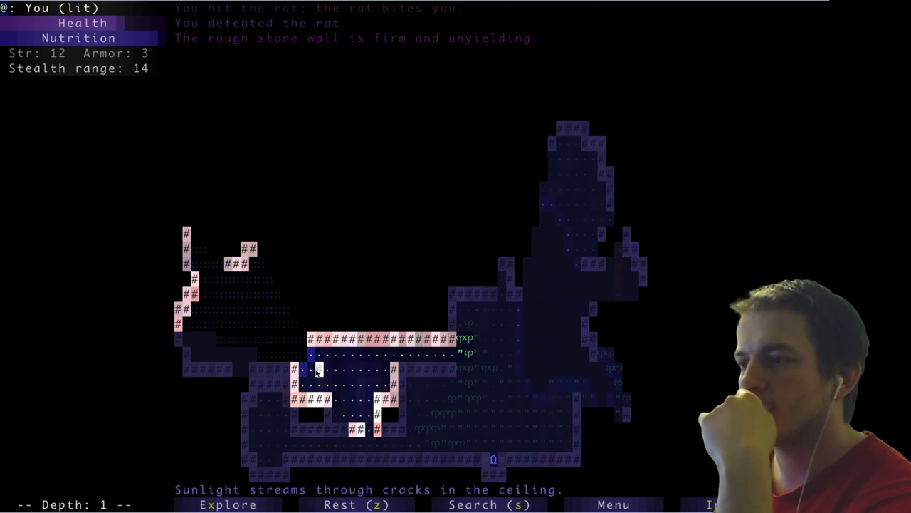
key("Right")
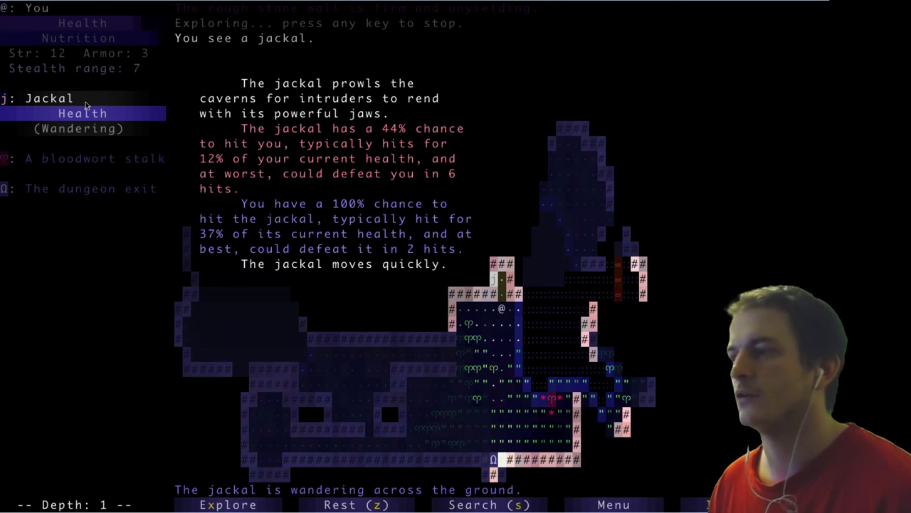
mouse_move(81, 145)
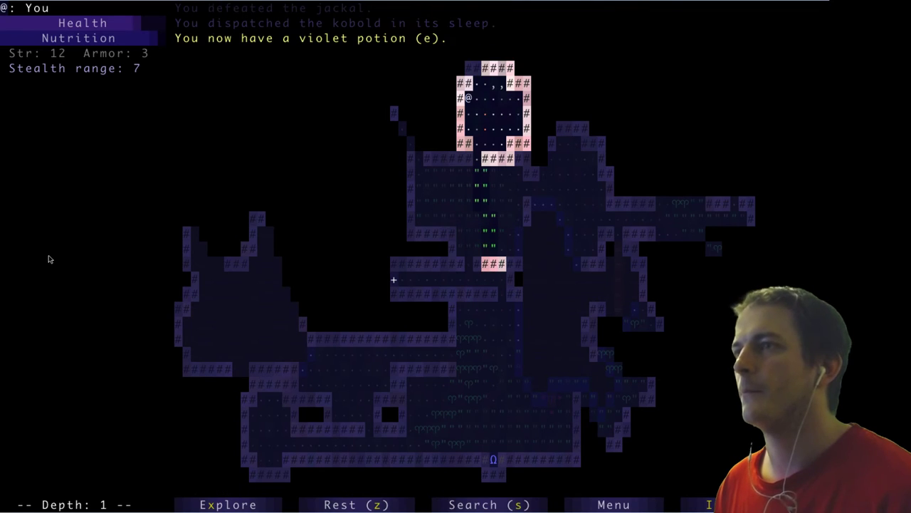
Explore onward, grab the 'herba flurxlofa' scroll, and step into the chasm
key("Down")
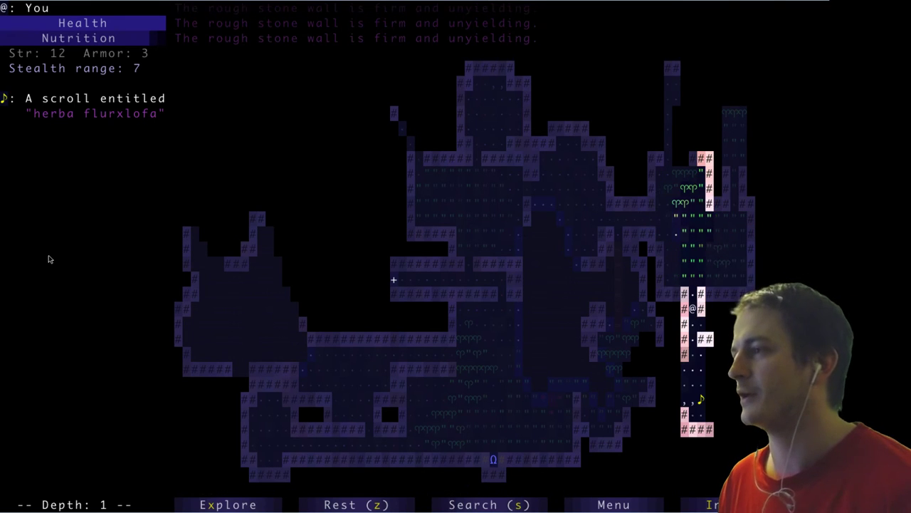
key("g")
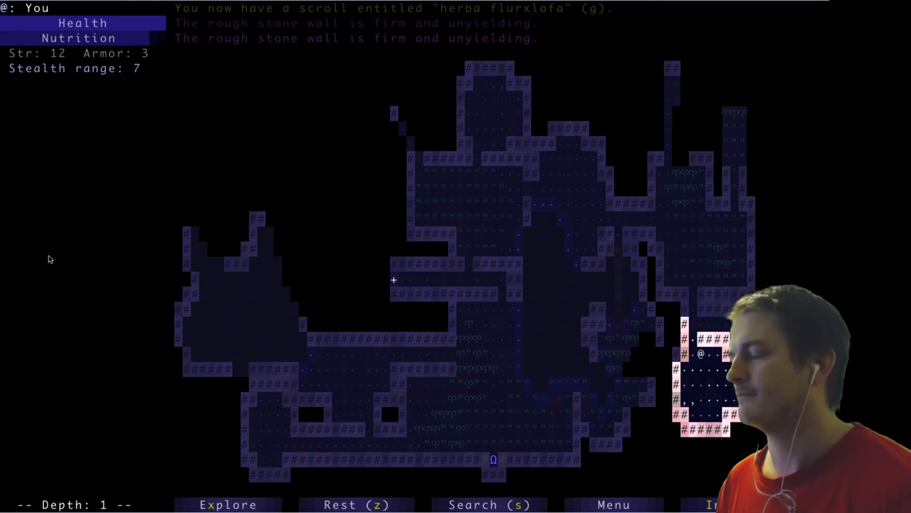
key("up")
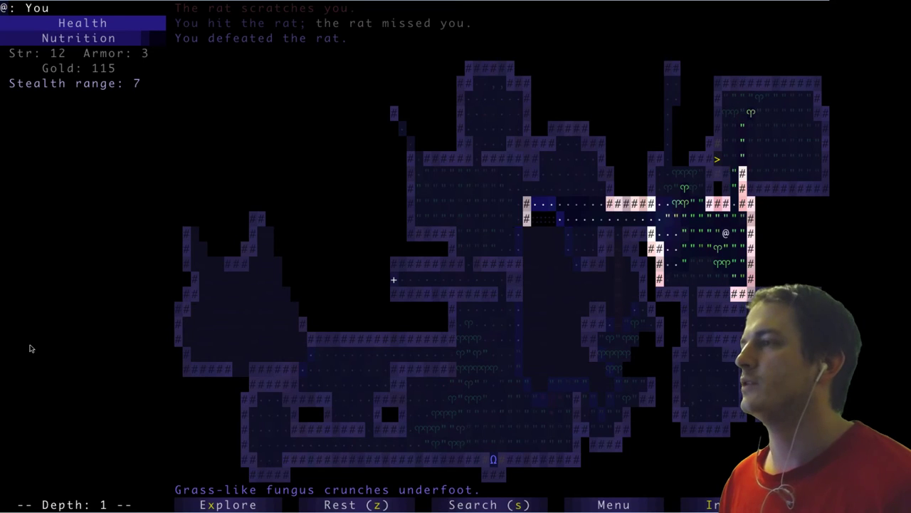
key("up")
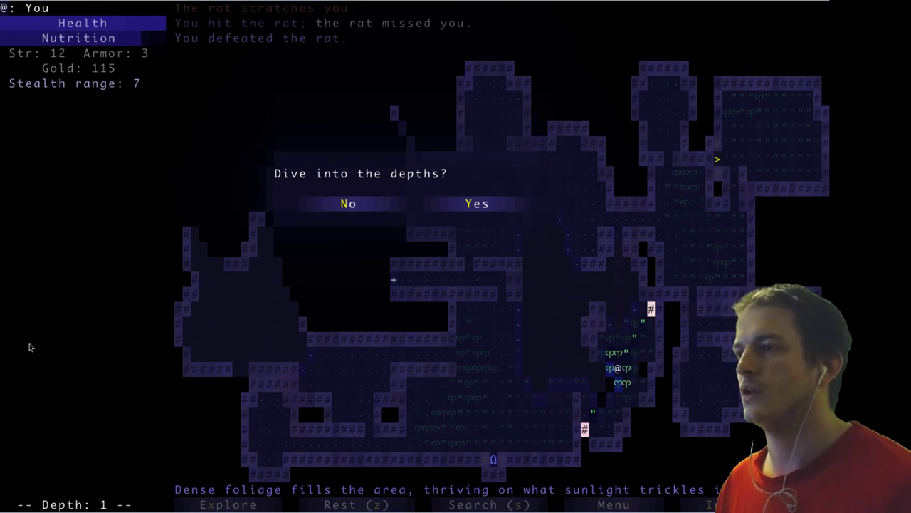
Dive through the chasm to depth 2, then quit the game without saving
left_click(476, 203)
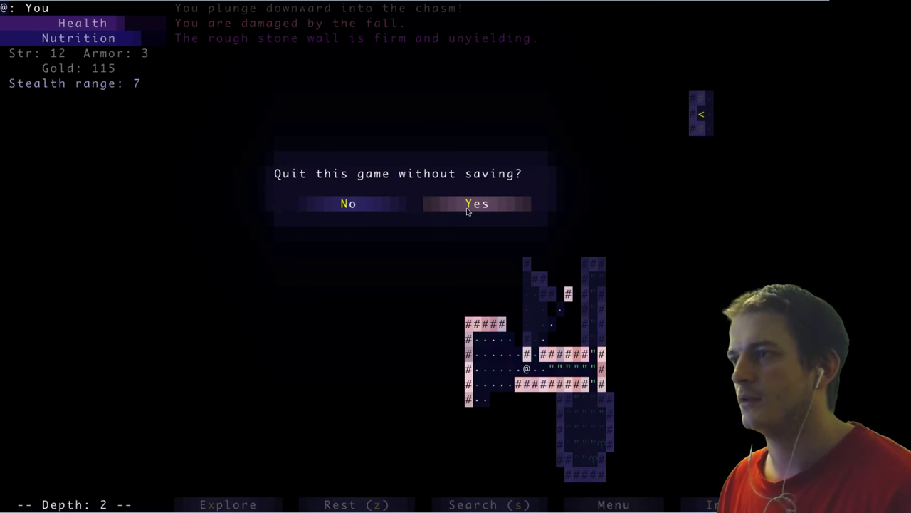
left_click(476, 204)
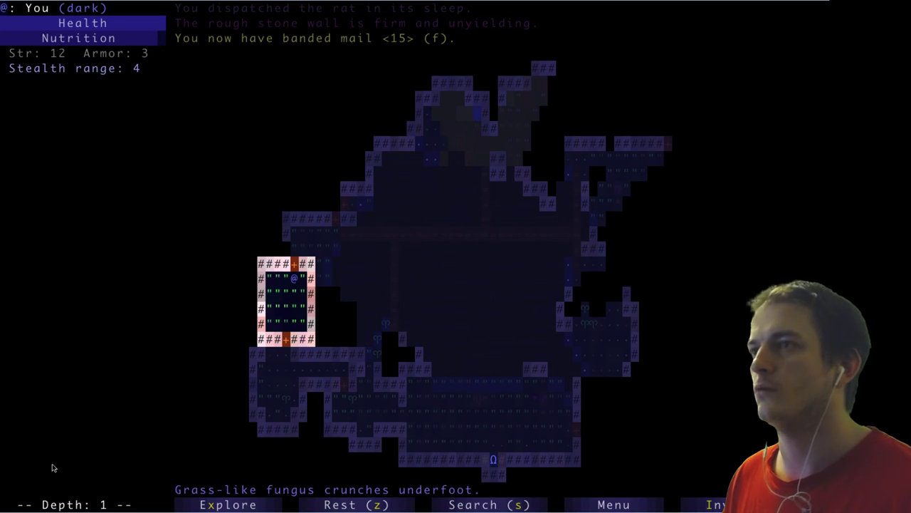
View the banded mail's details, including its strength penalty warning
key("i")
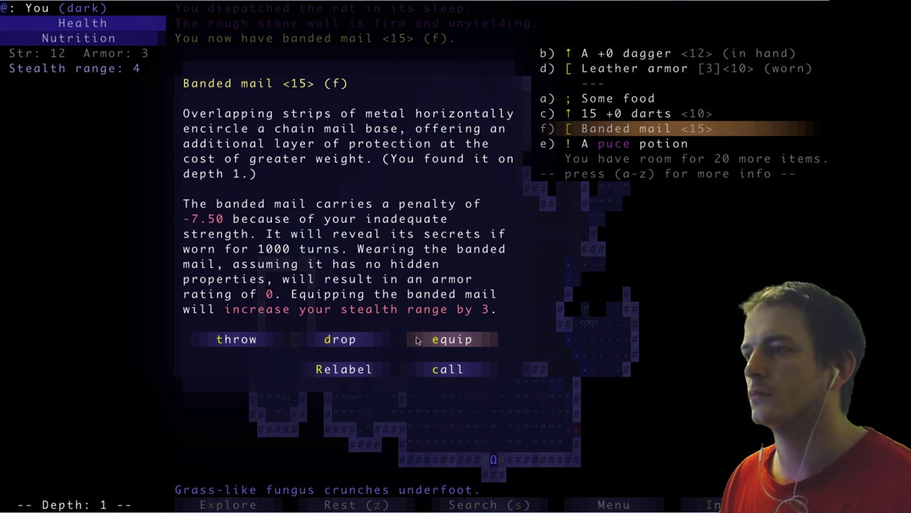
Equip the banded mail, leaving armor at 0? and stealth range 10
left_click(452, 339)
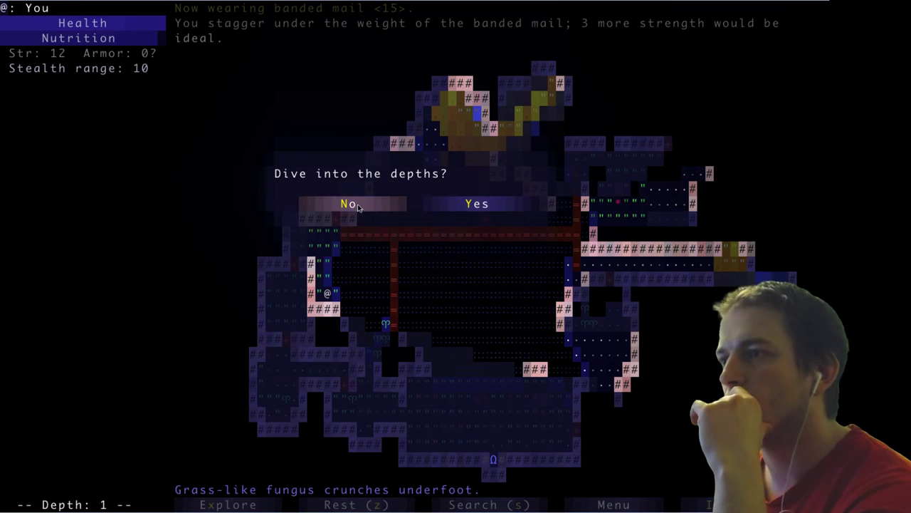
Decline diving deeper and bring up the commands reference near the 'nurflin glorp' scroll
left_click(349, 204)
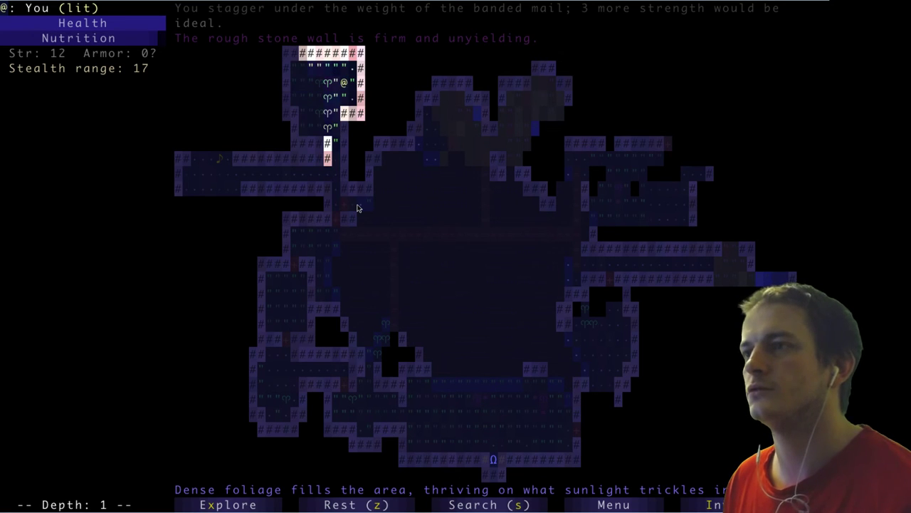
key("Down")
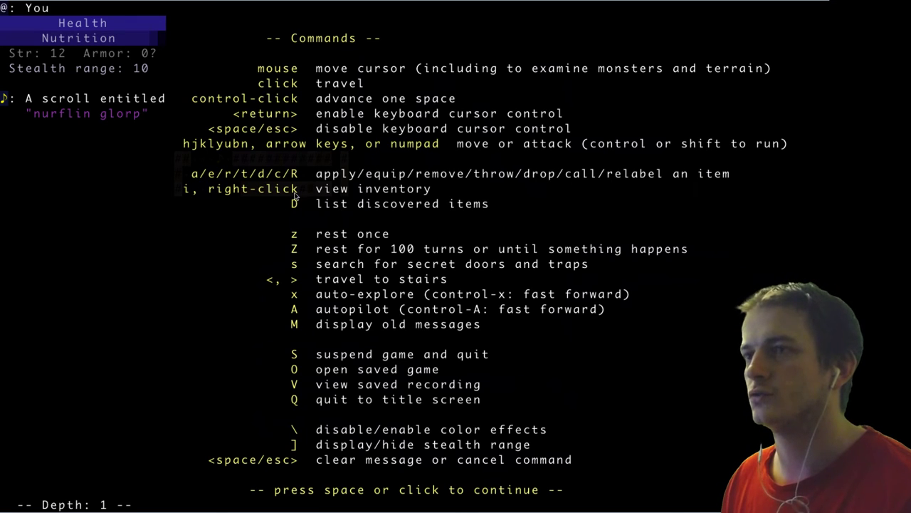
mouse_move(655, 149)
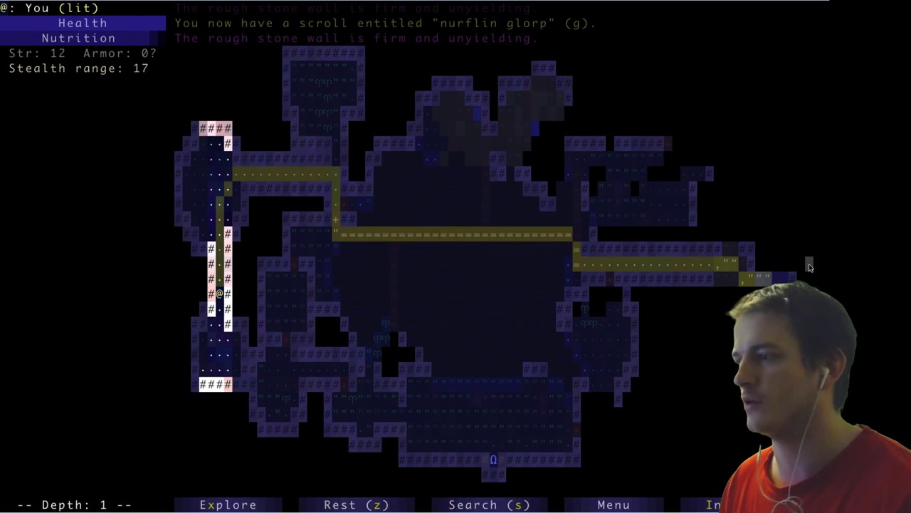
Travel toward the stairs, decline descending, and explore until the kobold dies
left_click(613, 505)
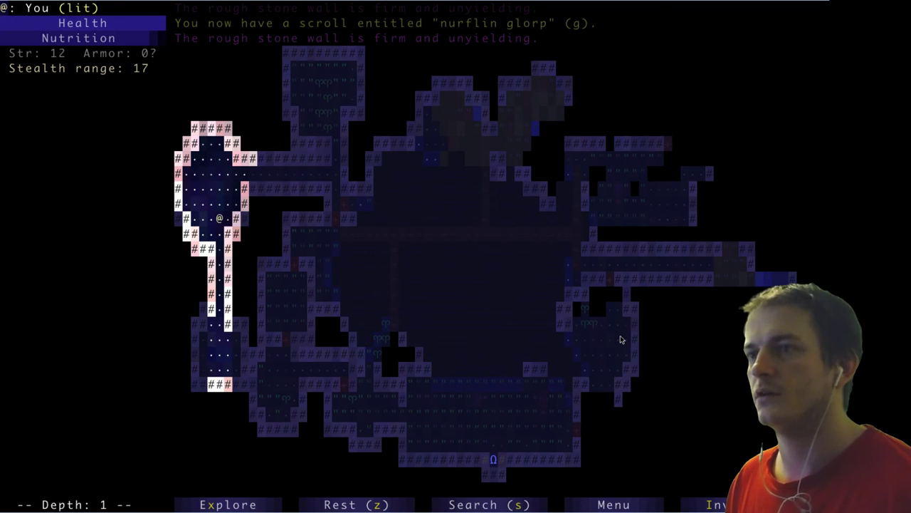
key("l")
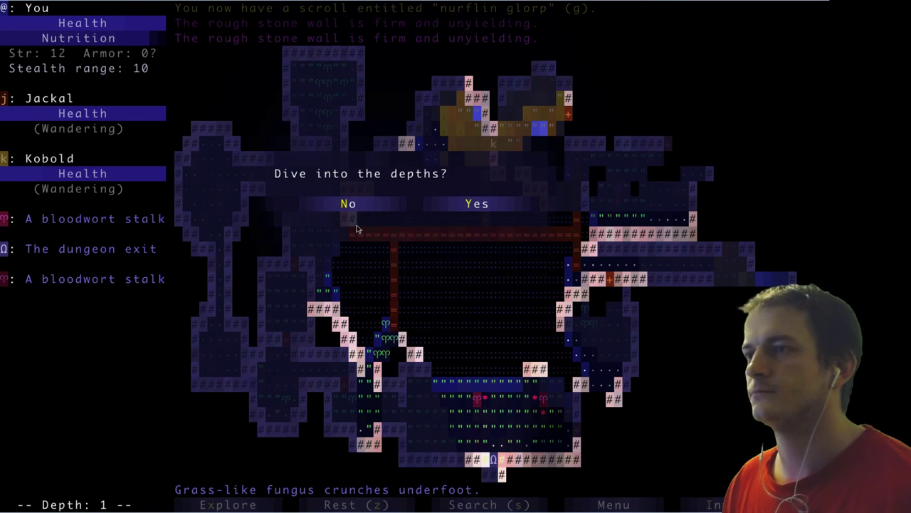
left_click(349, 203)
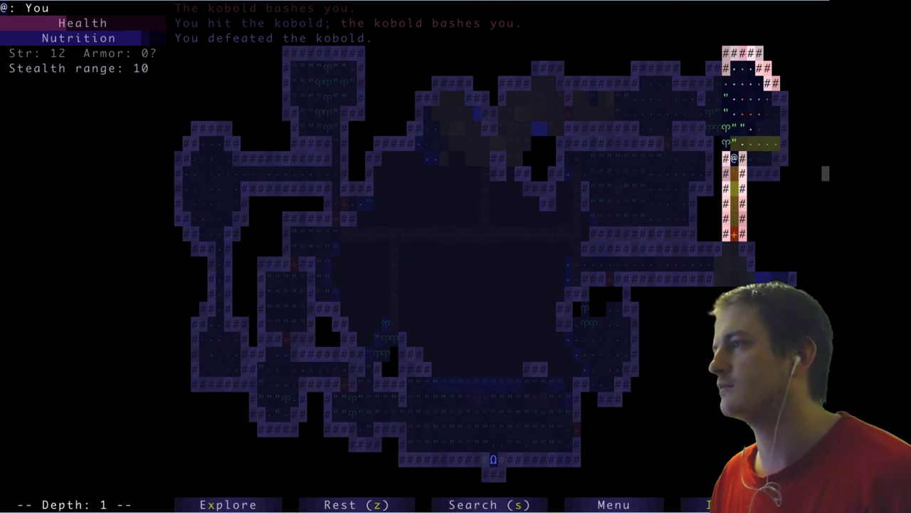
key("Down")
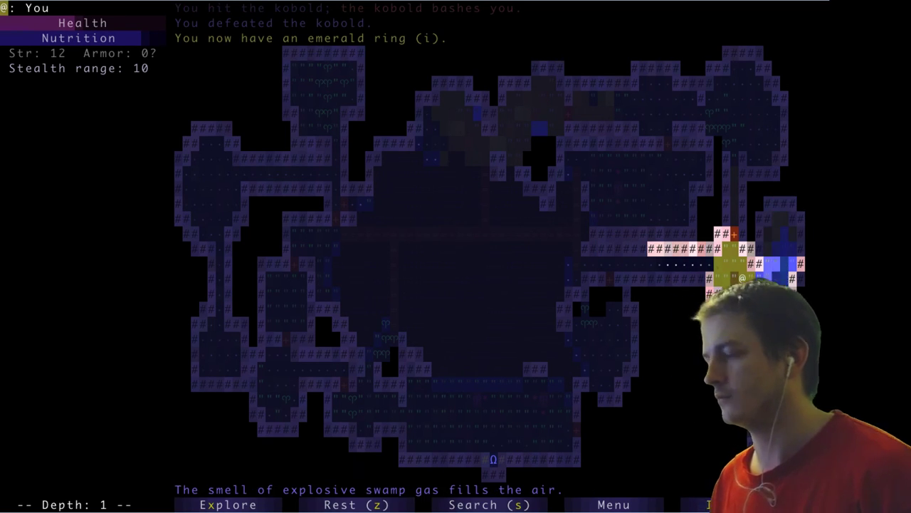
Put on the emerald ring from the inventory
key("i")
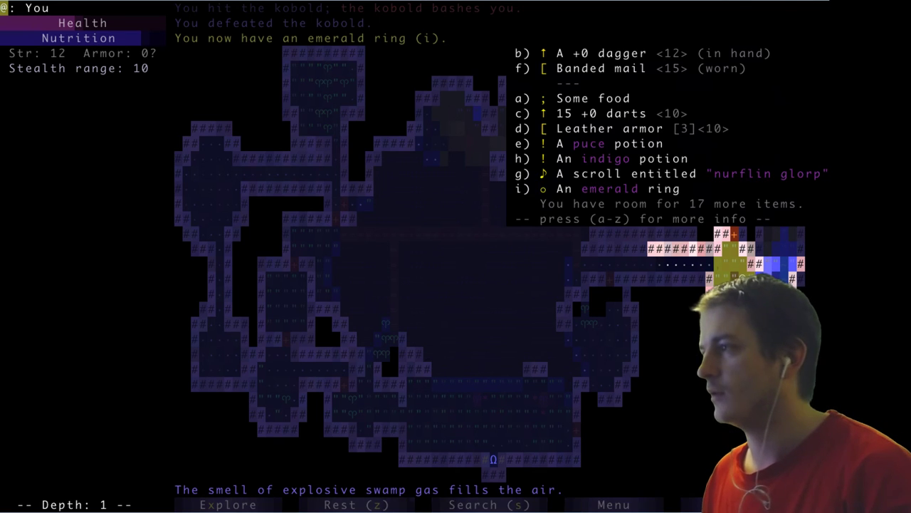
left_click(609, 189)
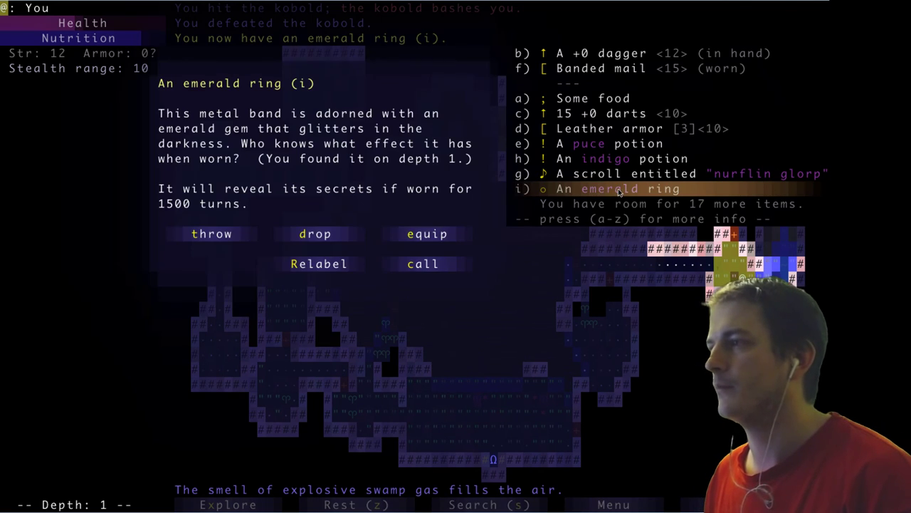
left_click(427, 233)
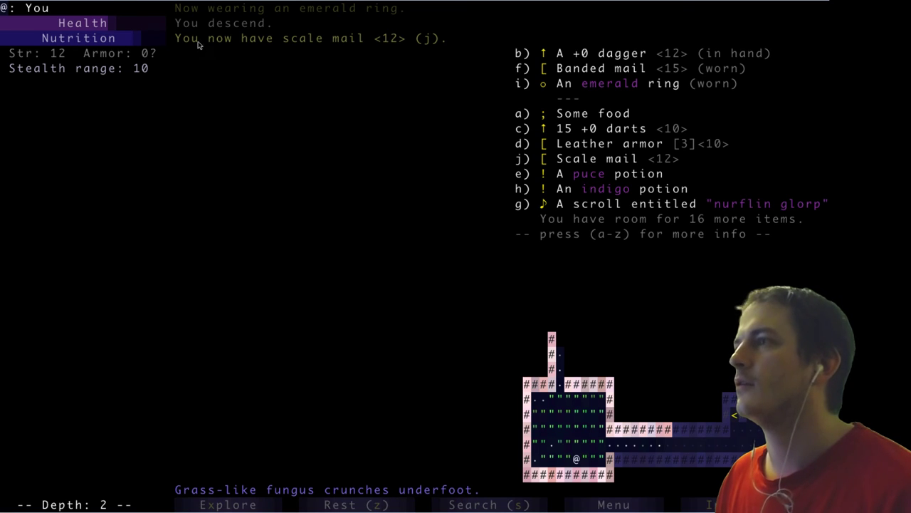
mouse_move(544, 68)
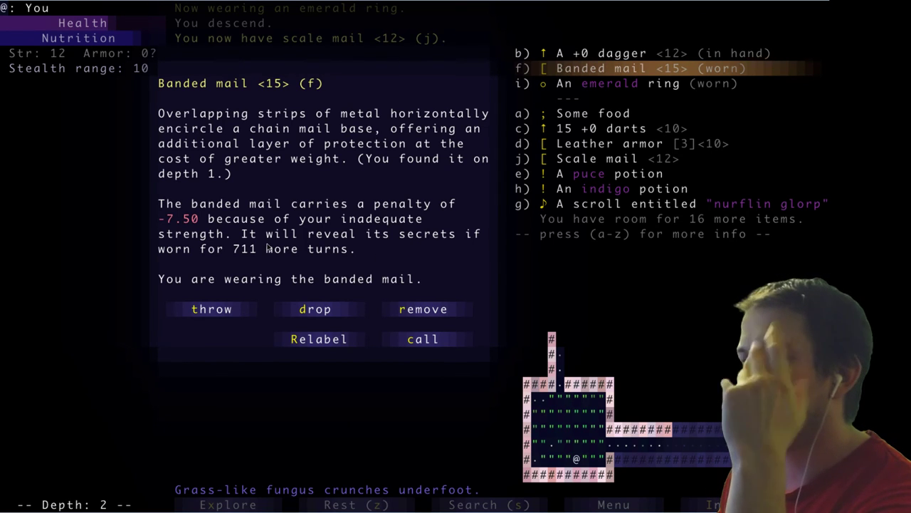
mouse_move(639, 182)
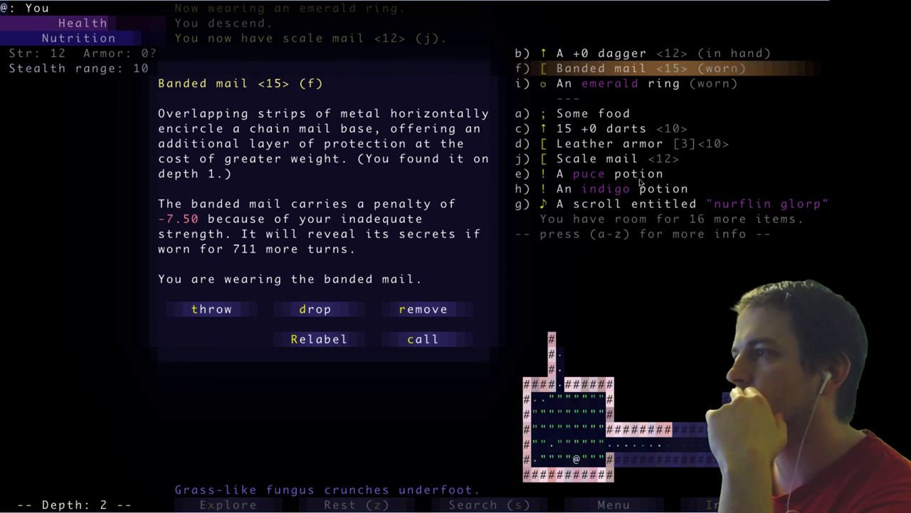
mouse_move(611, 162)
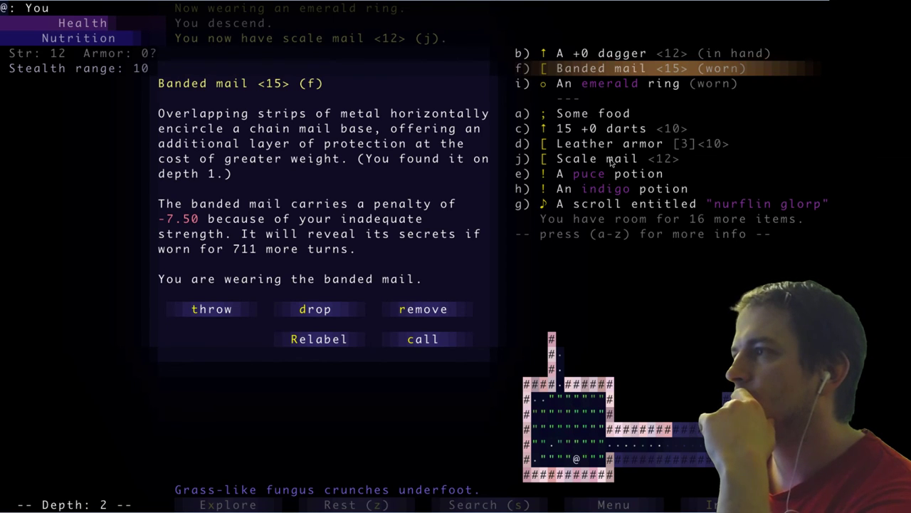
mouse_move(655, 162)
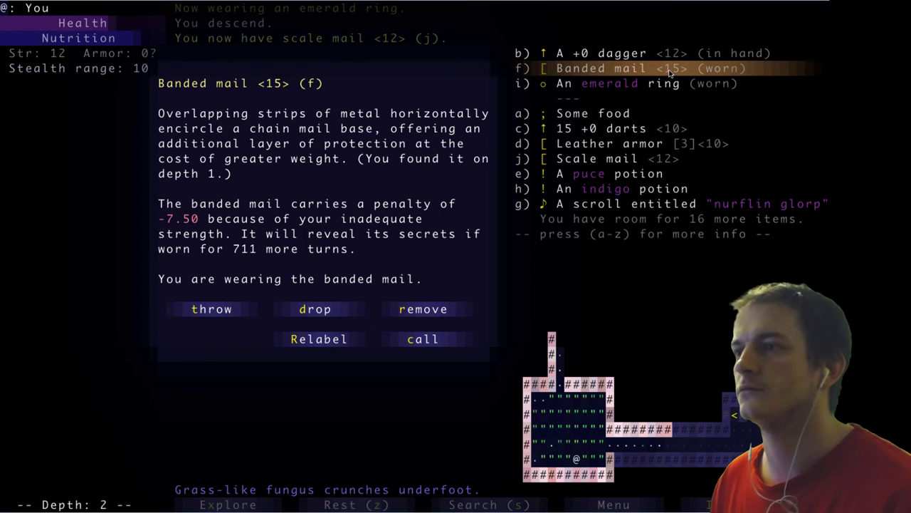
mouse_move(588, 162)
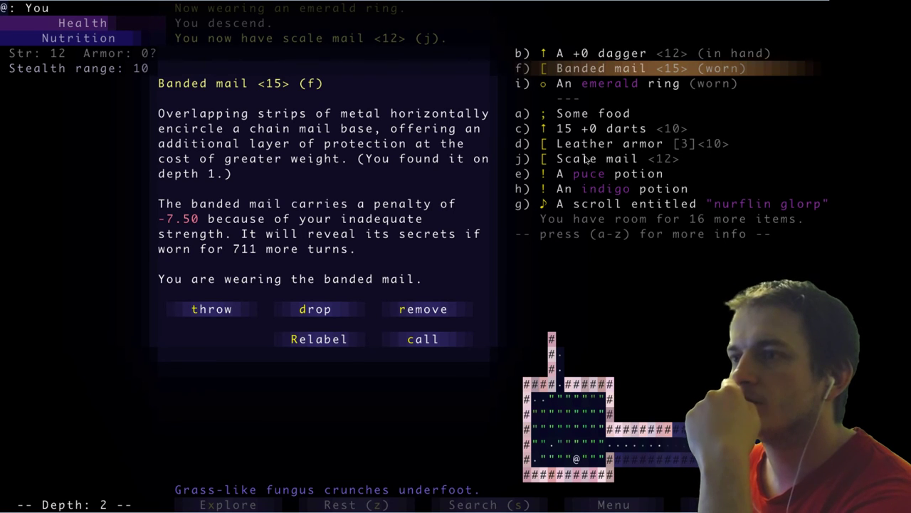
mouse_move(205, 207)
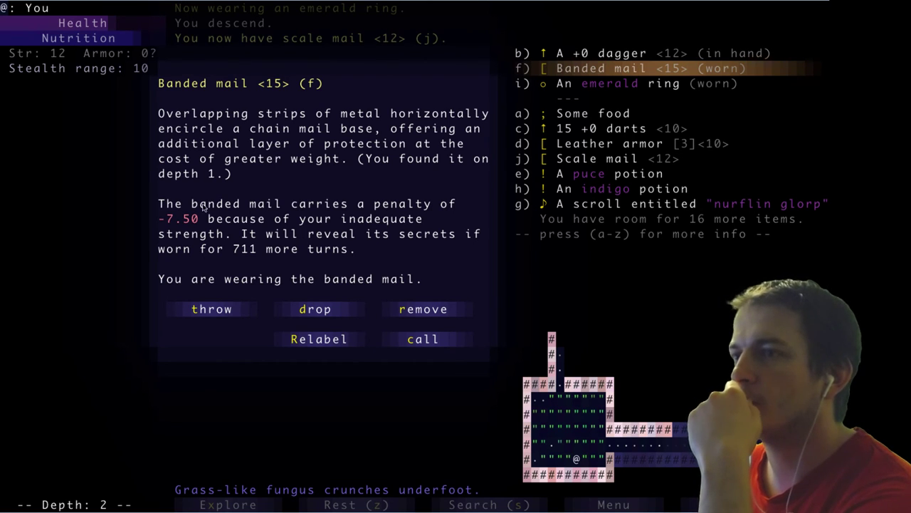
Inspect the scale mail and wear it in place of the banded mail
left_click(617, 158)
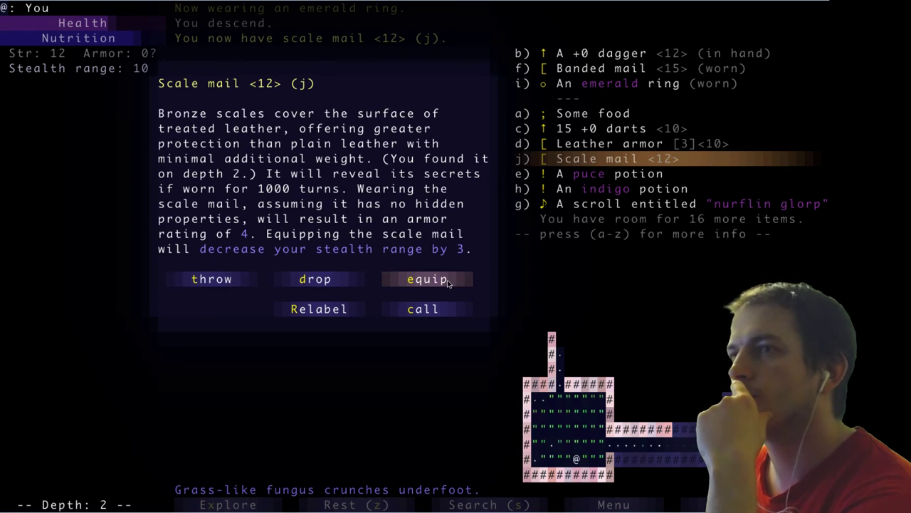
left_click(427, 278)
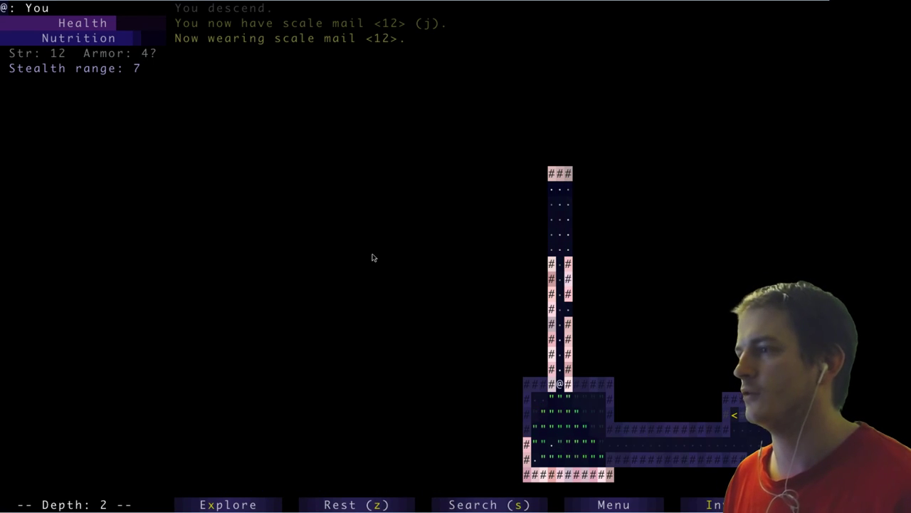
Explore depth 2 toward the caged door key, fighting the jackal, and wield the axe
key("up")
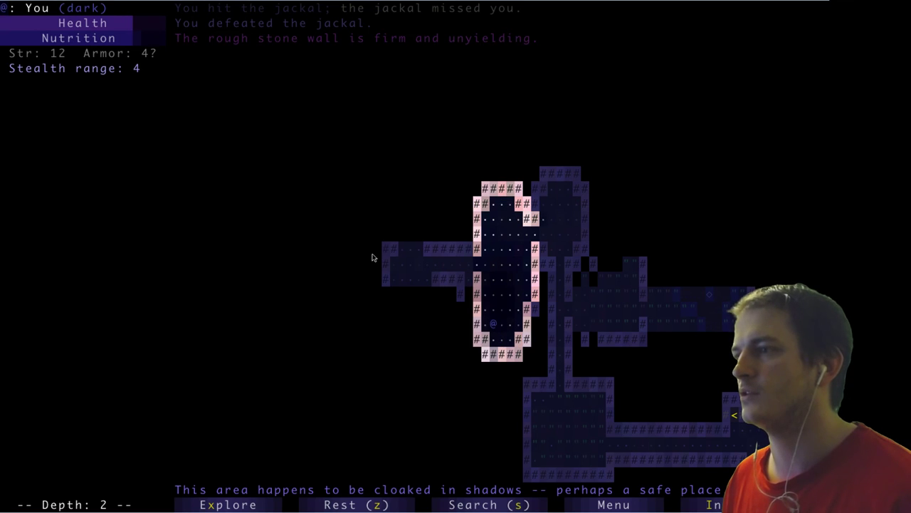
key("Up")
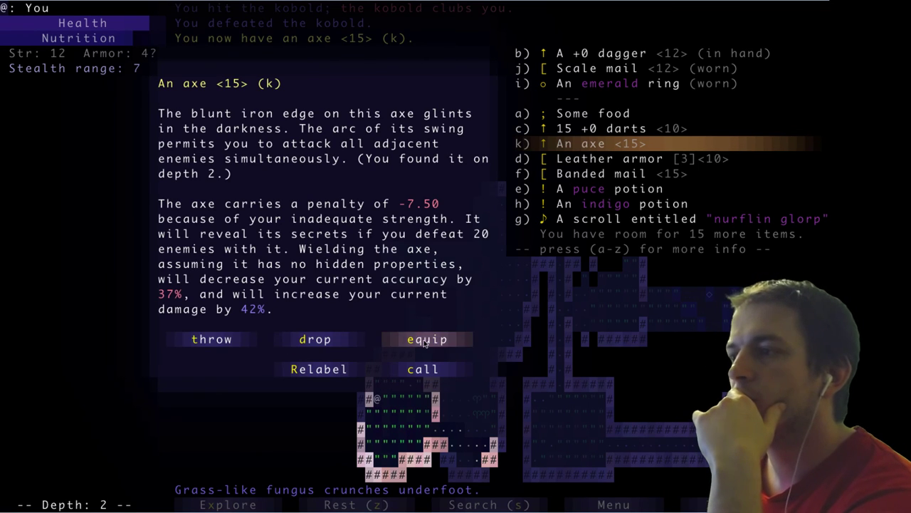
left_click(426, 339)
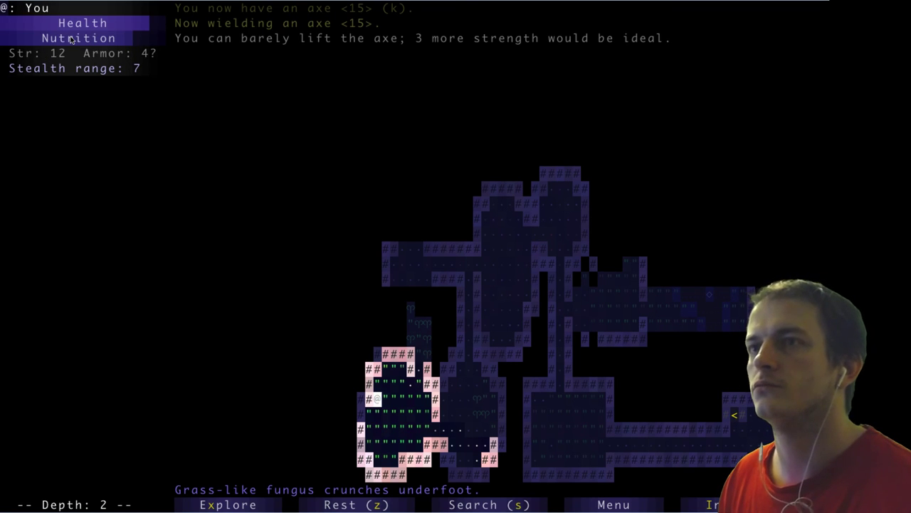
mouse_move(18, 41)
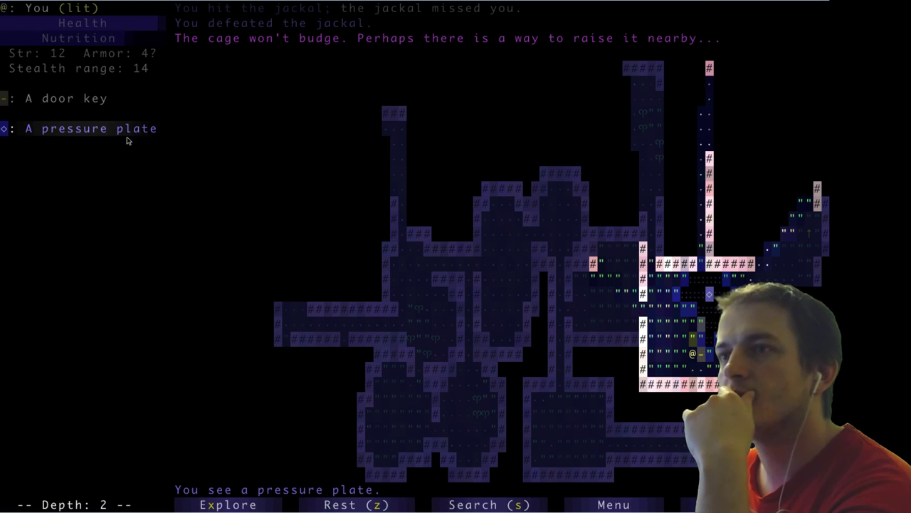
Read the caged door key's description, then decline descending to the next depth
left_click(65, 99)
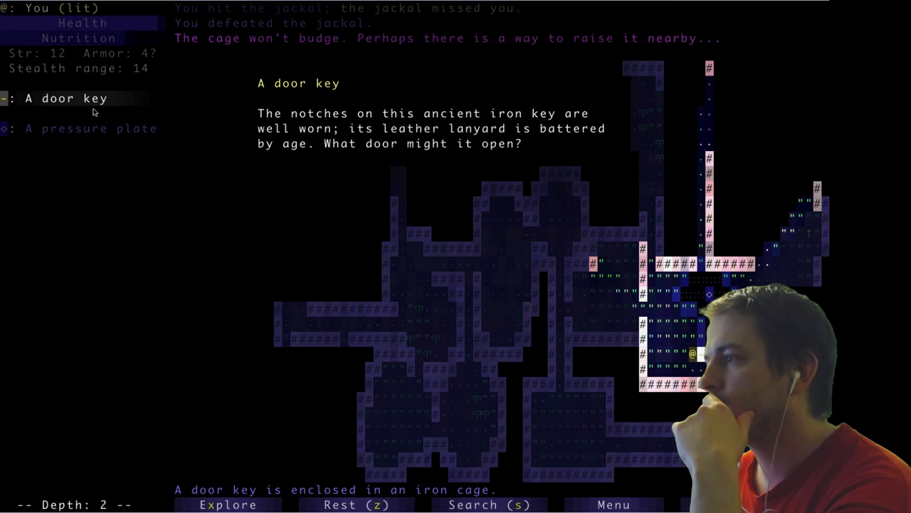
left_click(90, 129)
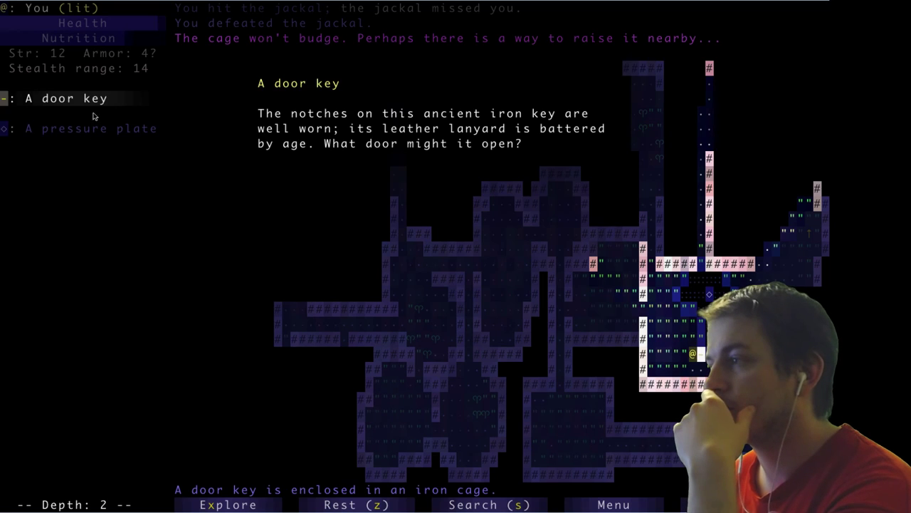
left_click(91, 129)
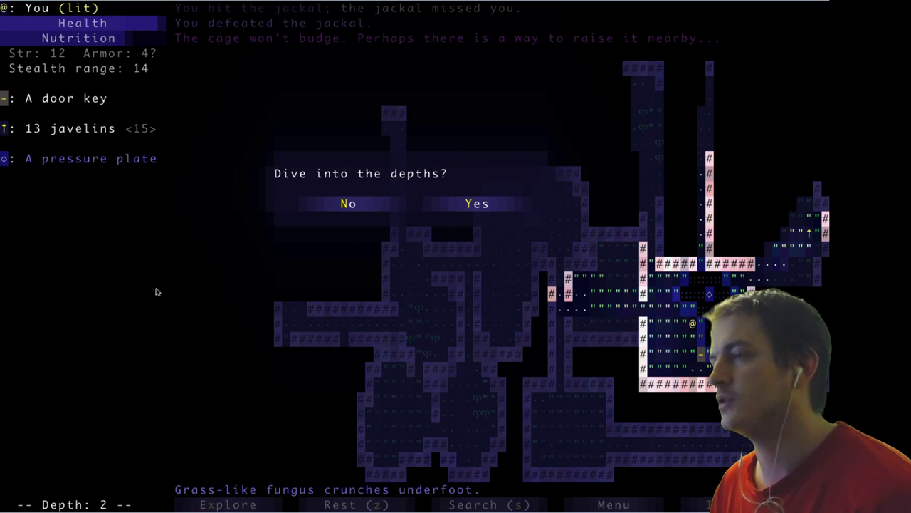
left_click(348, 203)
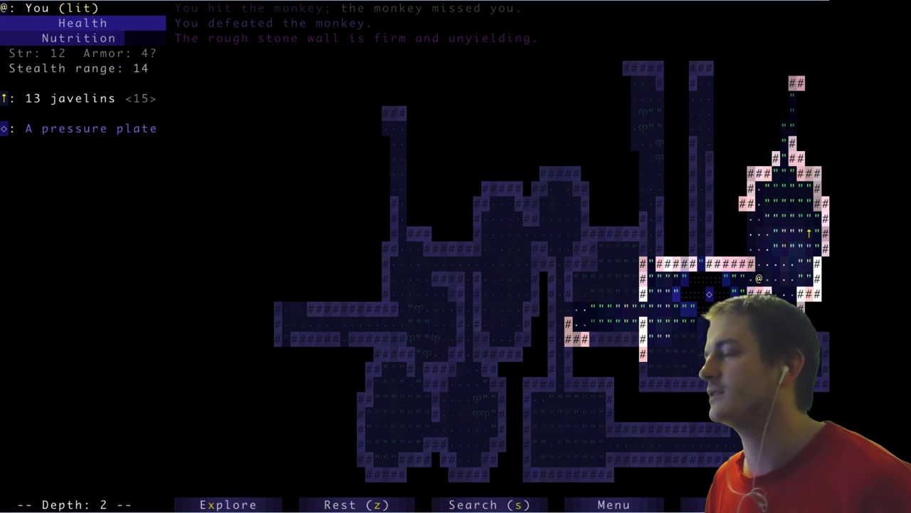
Collect the 13 javelins, explore the northern passage, and return to the caged key
key("up")
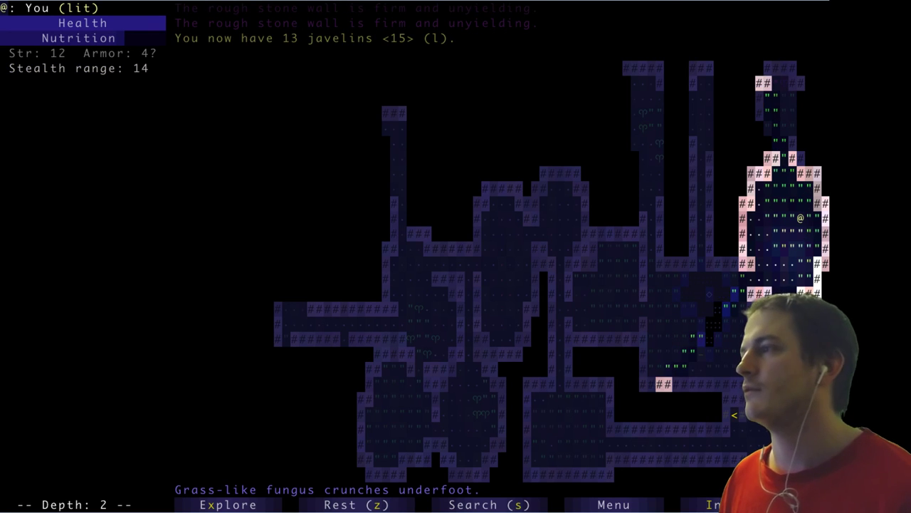
key("up")
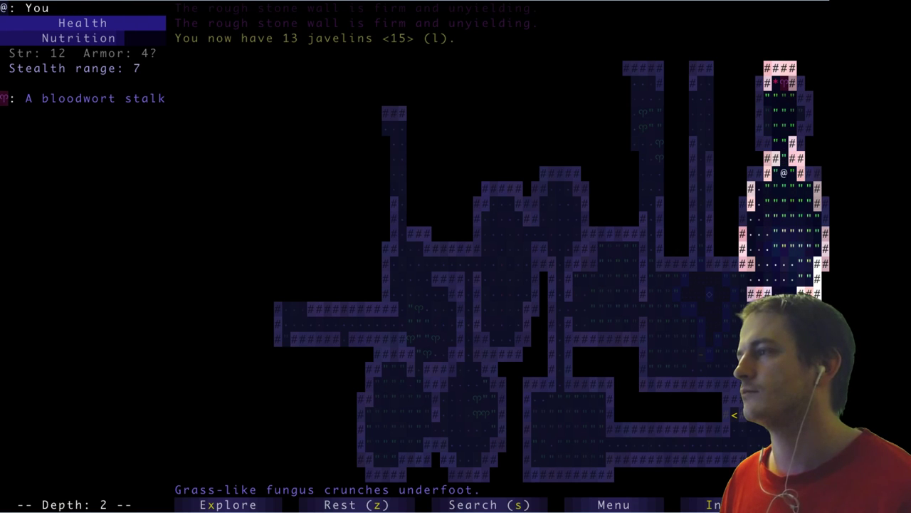
key("Down")
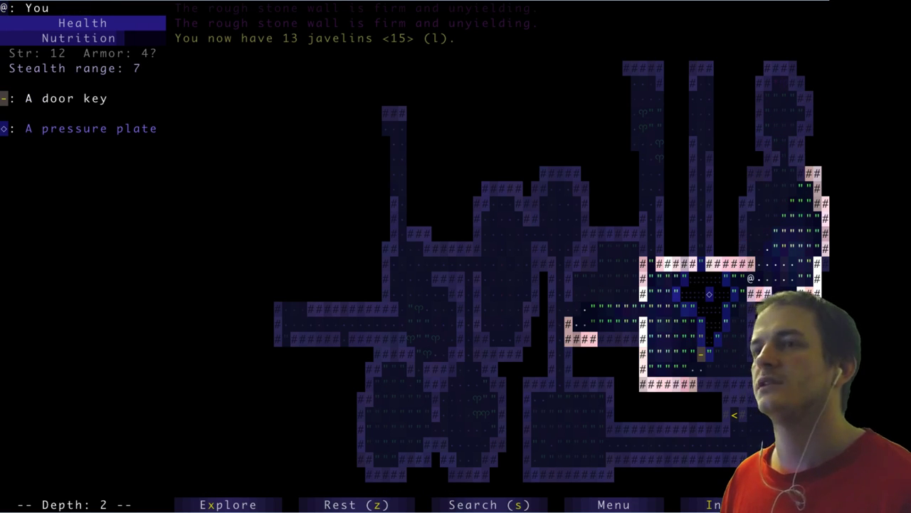
key("Down")
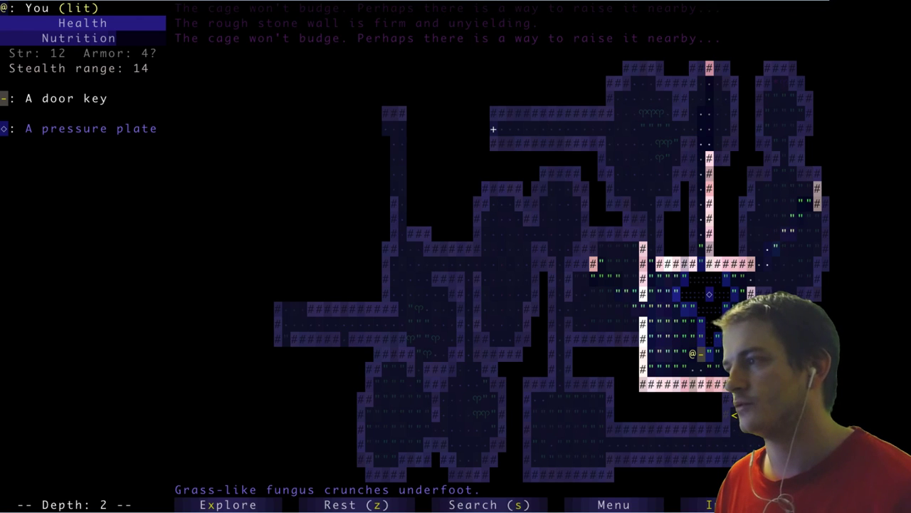
Move beside the pressure plate and view the inventory with the axe, 15 darts and 13 javelins
key("i")
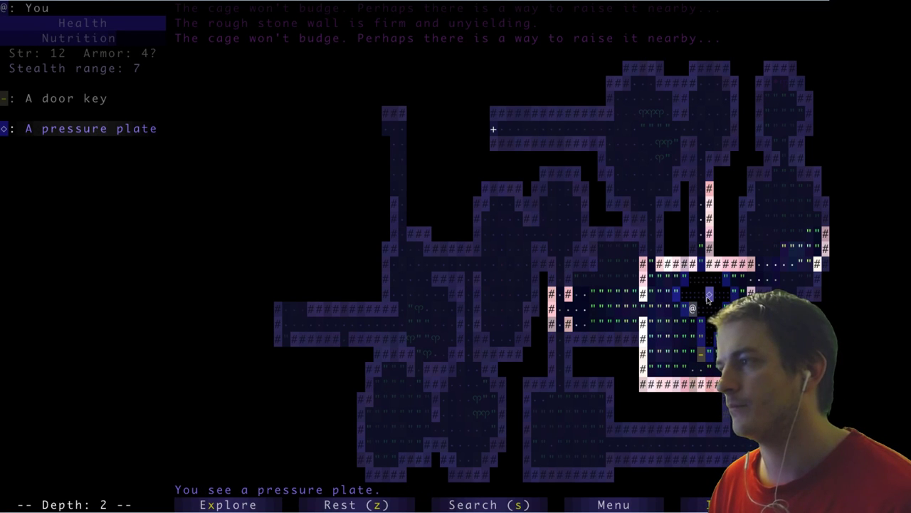
key("i")
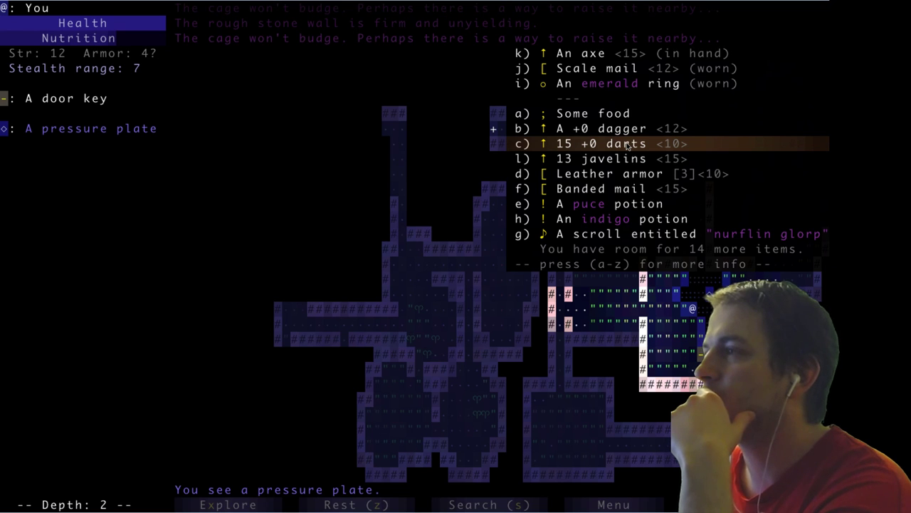
Inspect the darts and throw one onto the pressure plate to open the vault
left_click(620, 144)
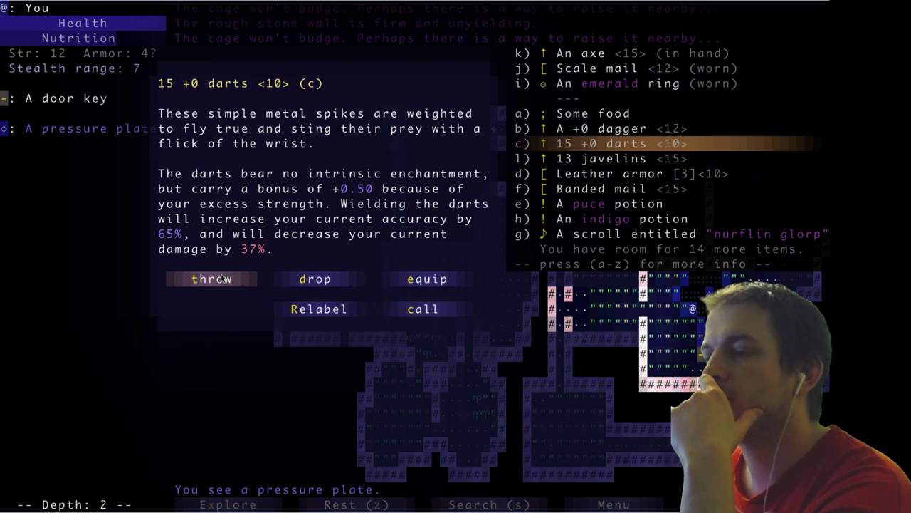
left_click(211, 279)
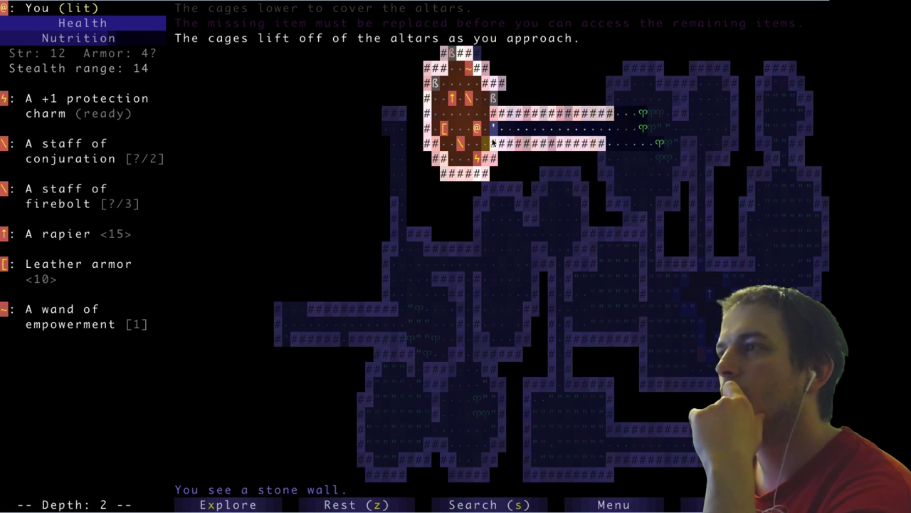
Move within the treasure room, causing the cages to lower over the altars
left_click(79, 151)
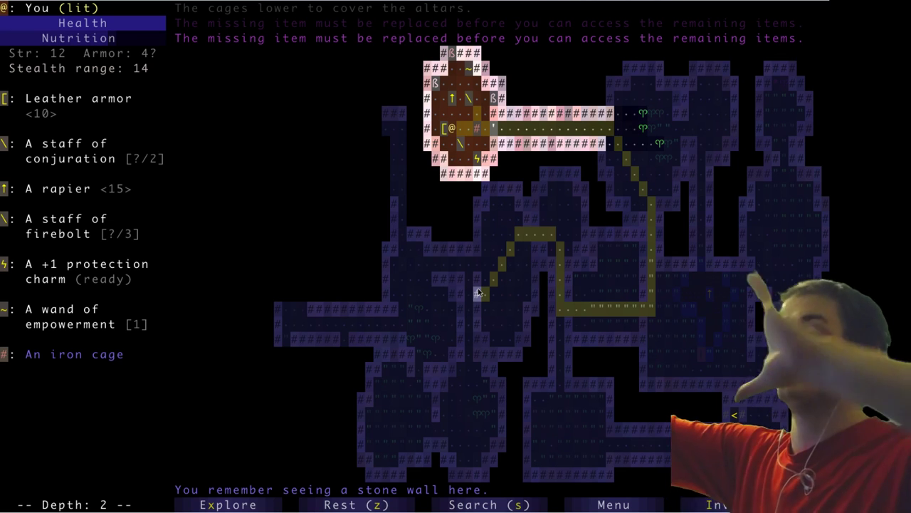
mouse_move(468, 209)
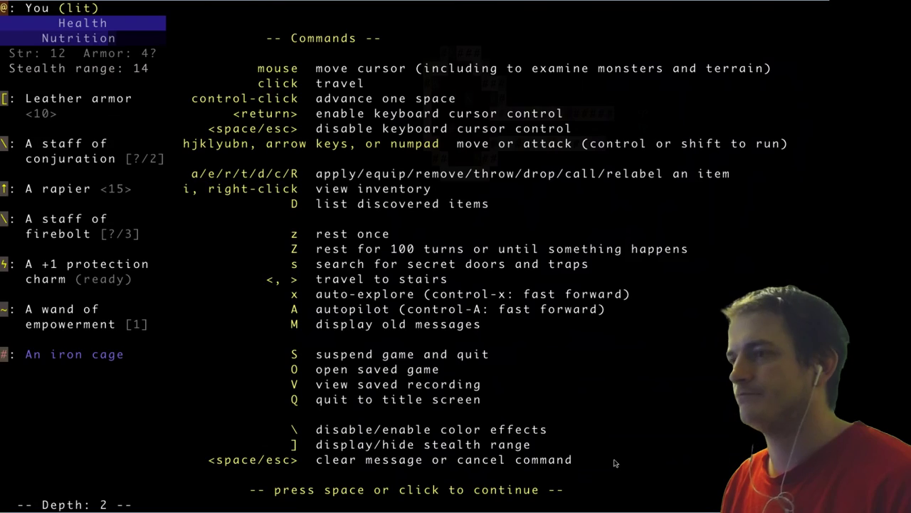
Dismiss the Commands help screen to return to the caged vault map
key("space")
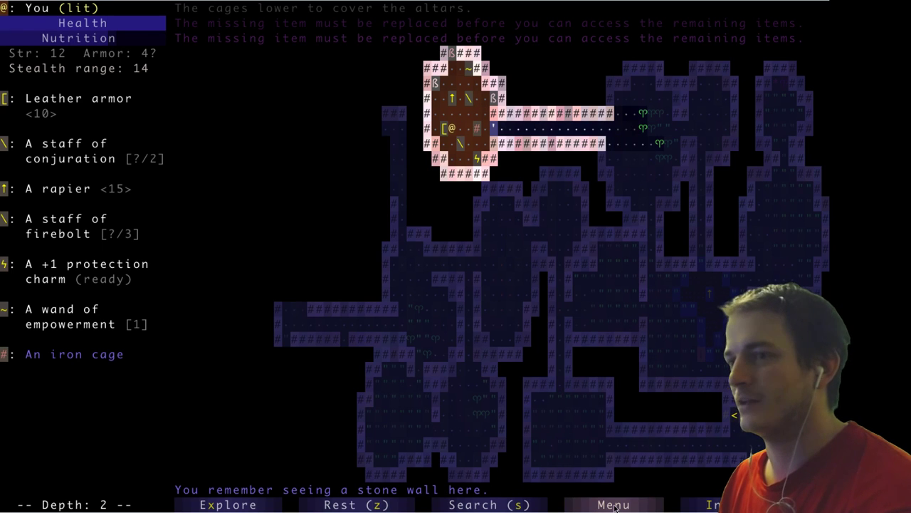
left_click(613, 505)
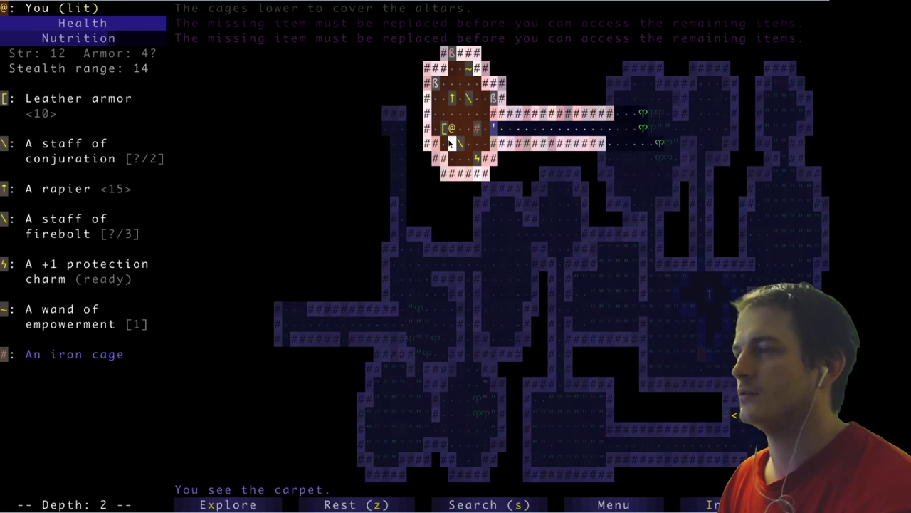
left_click(77, 99)
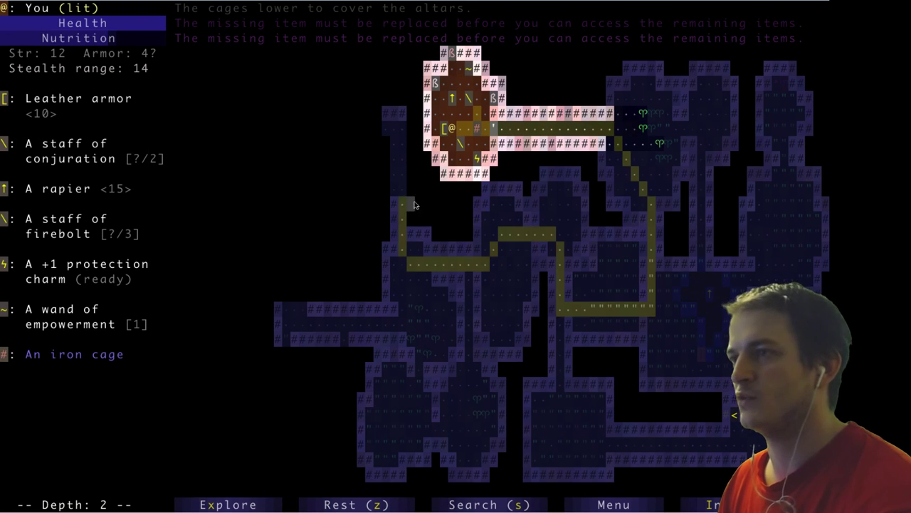
left_click(67, 227)
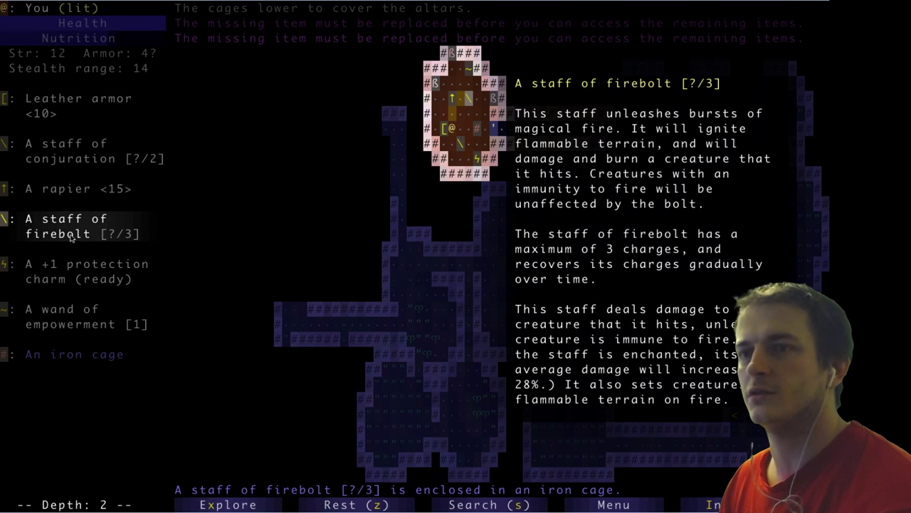
left_click(85, 270)
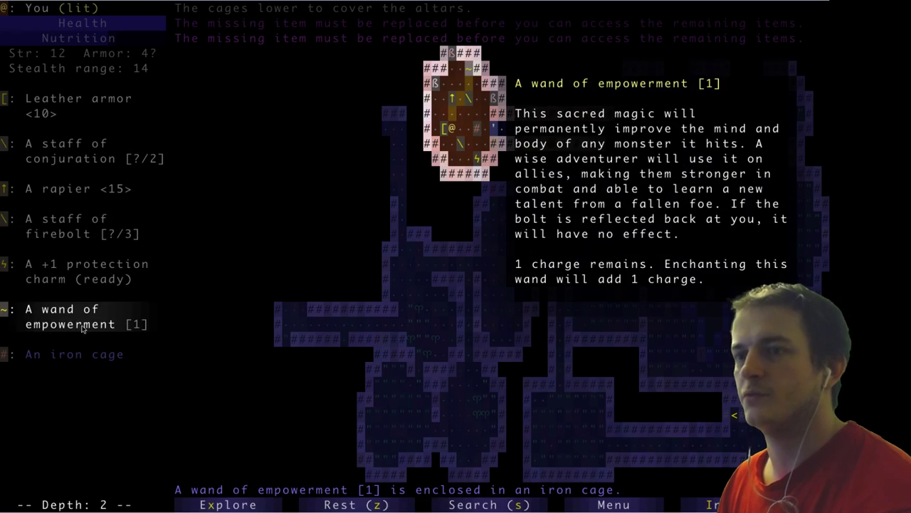
left_click(74, 354)
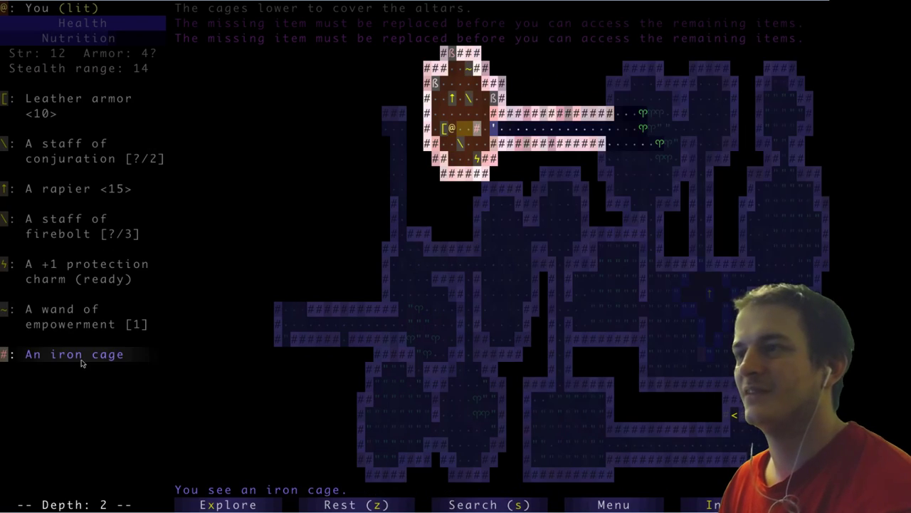